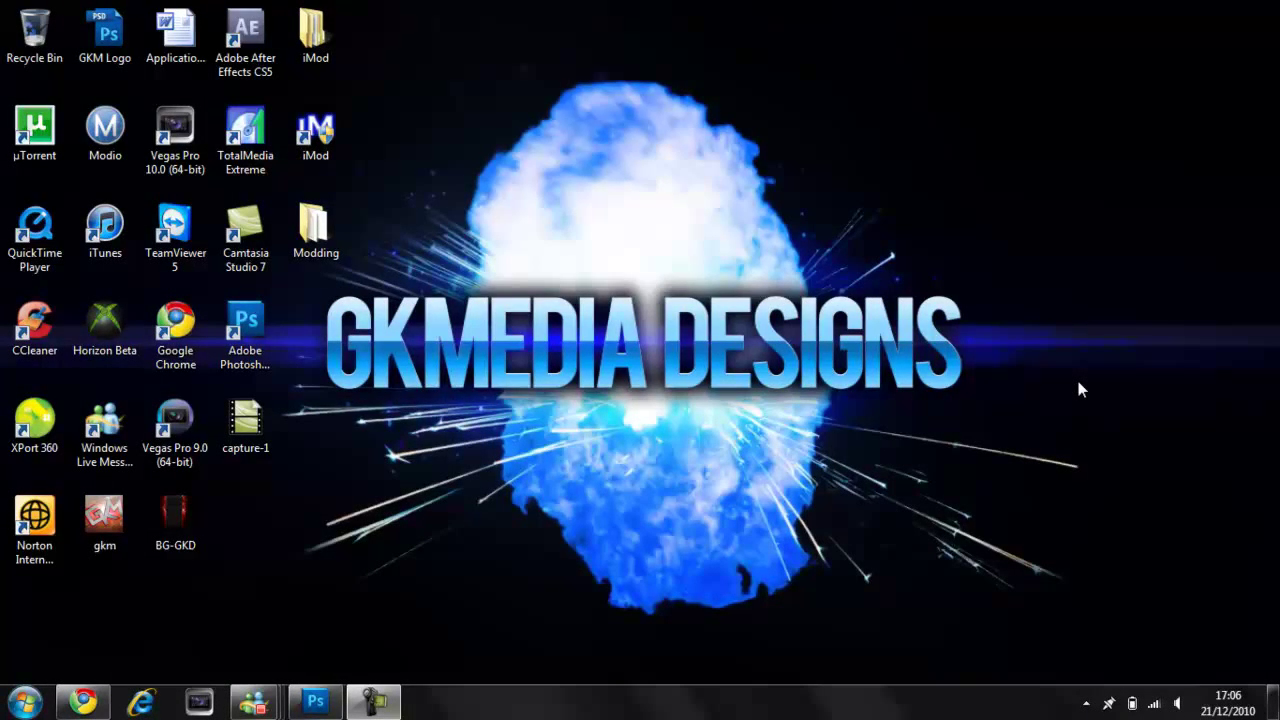
Bring the finished four-wire example artwork on screen in Photoshop.
{"action": "left_click", "coordinate": [316, 700]}
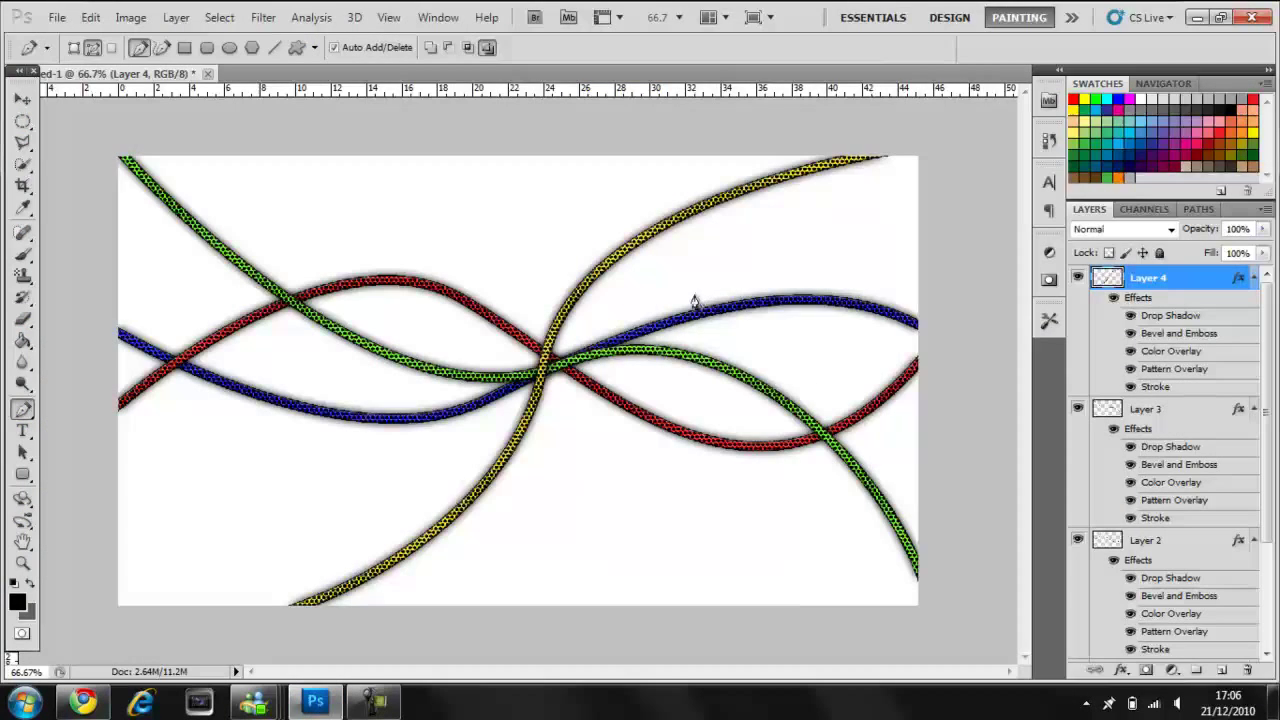
{"action": "mouse_move", "coordinate": [16, 590]}
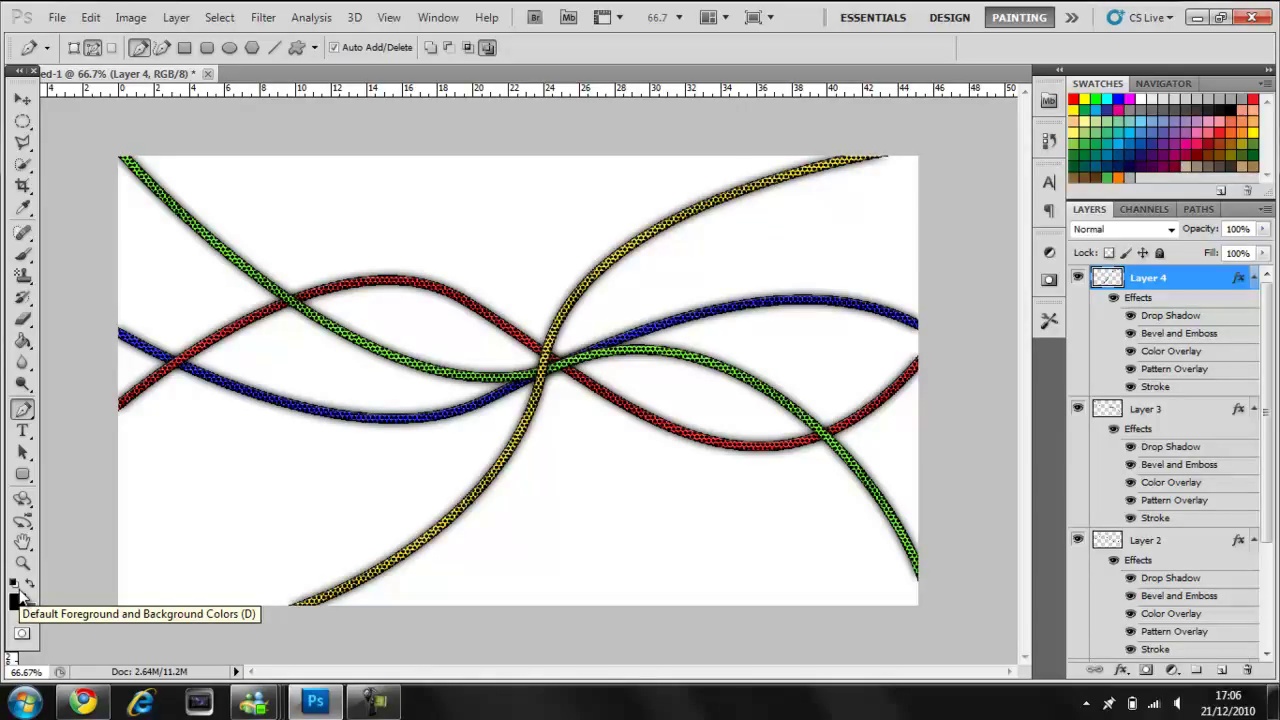
{"action": "mouse_move", "coordinate": [18, 598]}
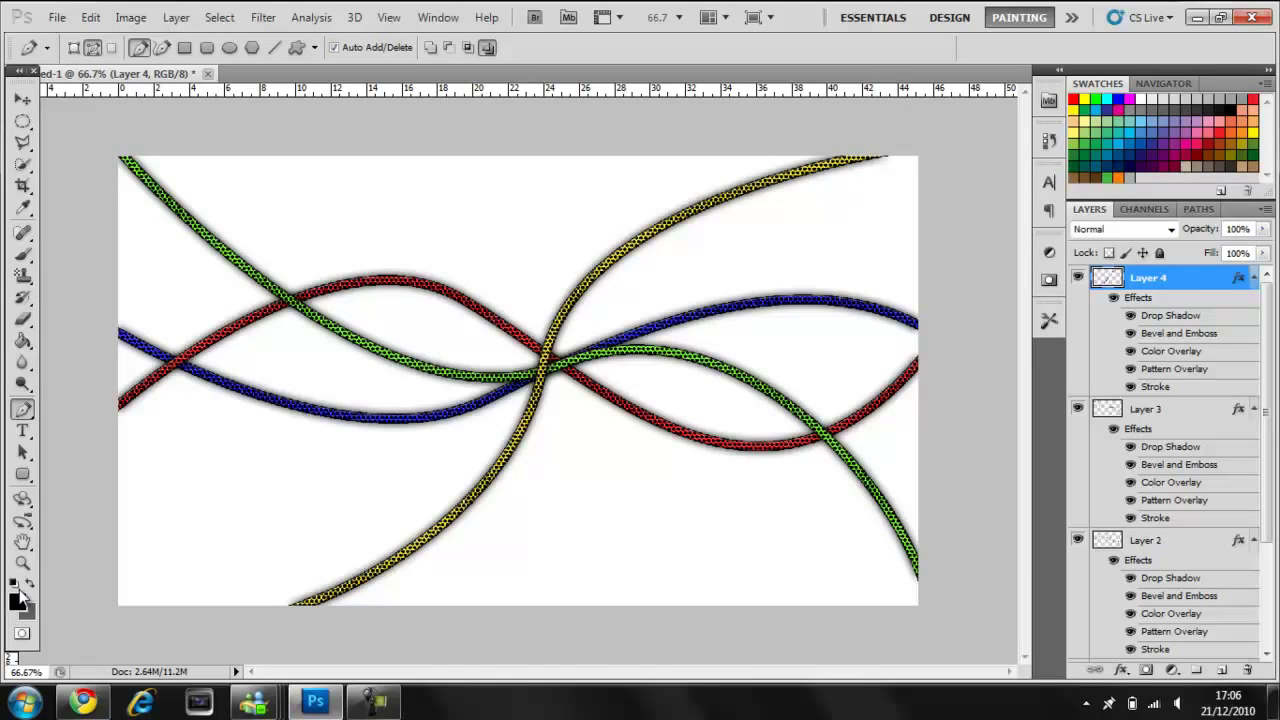
Create a new 1280 x 720 px document with white background contents.
{"action": "left_click", "coordinate": [56, 16]}
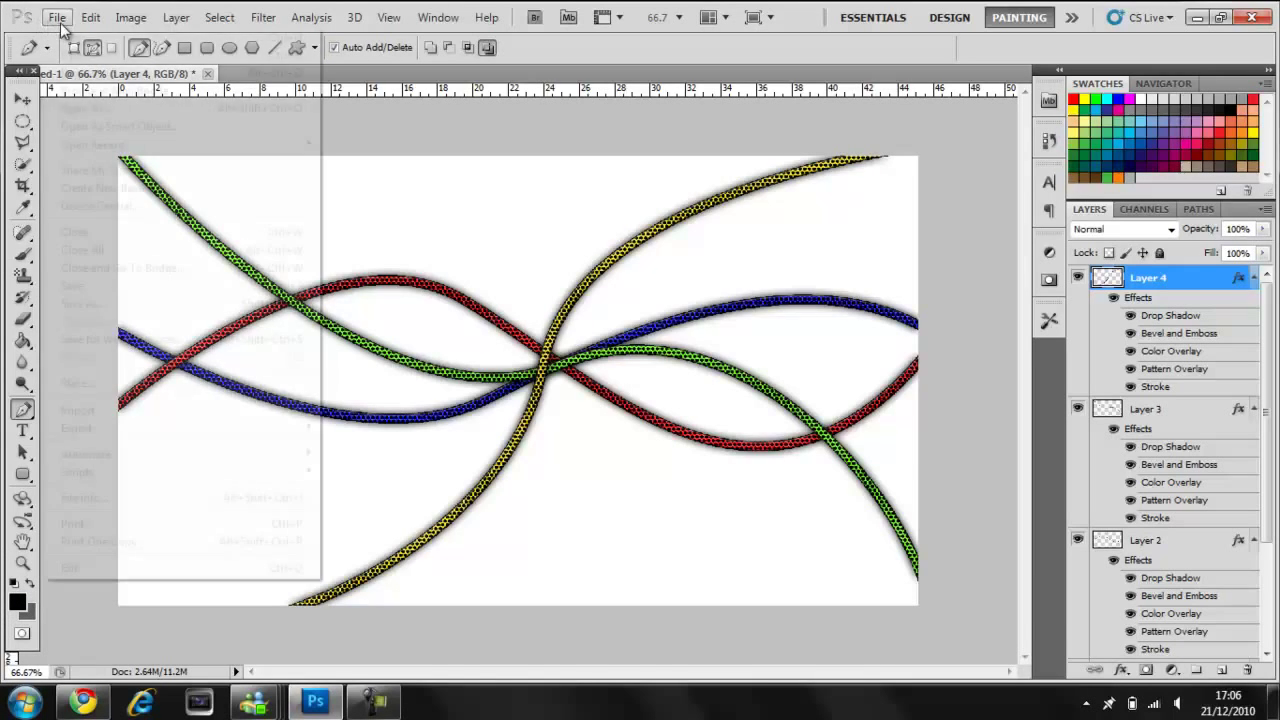
{"action": "left_click", "coordinate": [76, 108]}
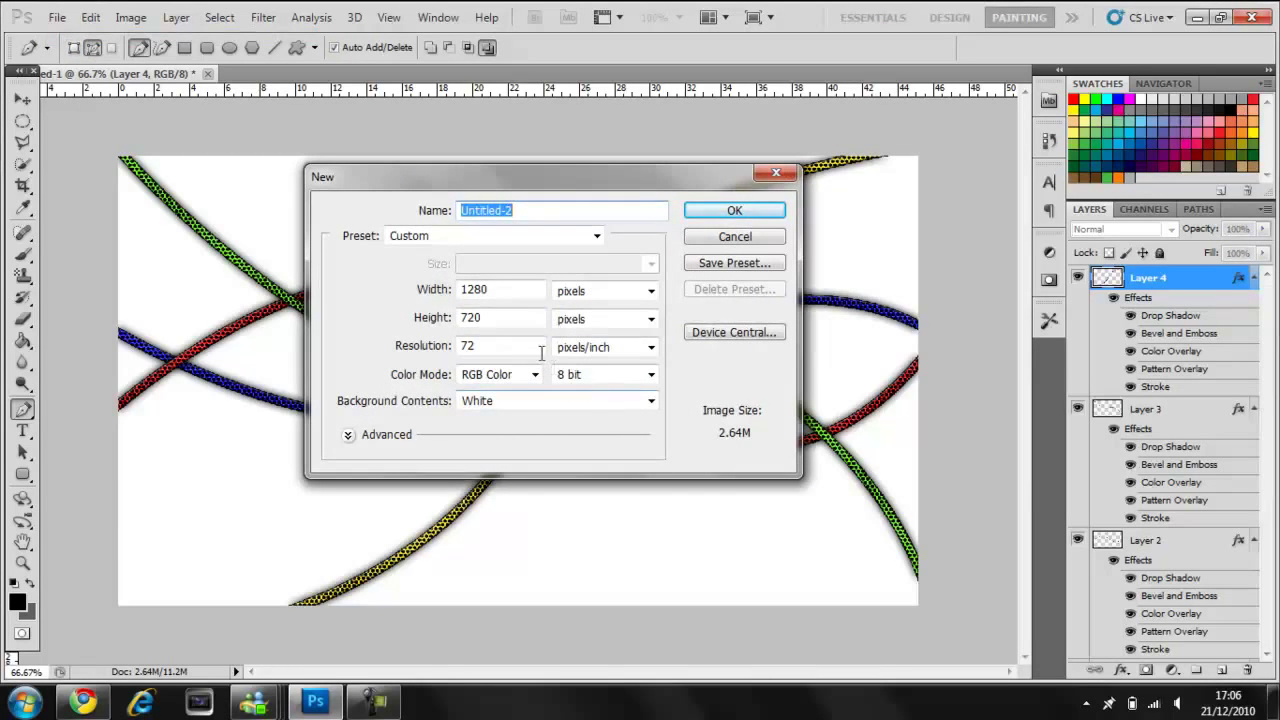
{"action": "left_click", "coordinate": [500, 288]}
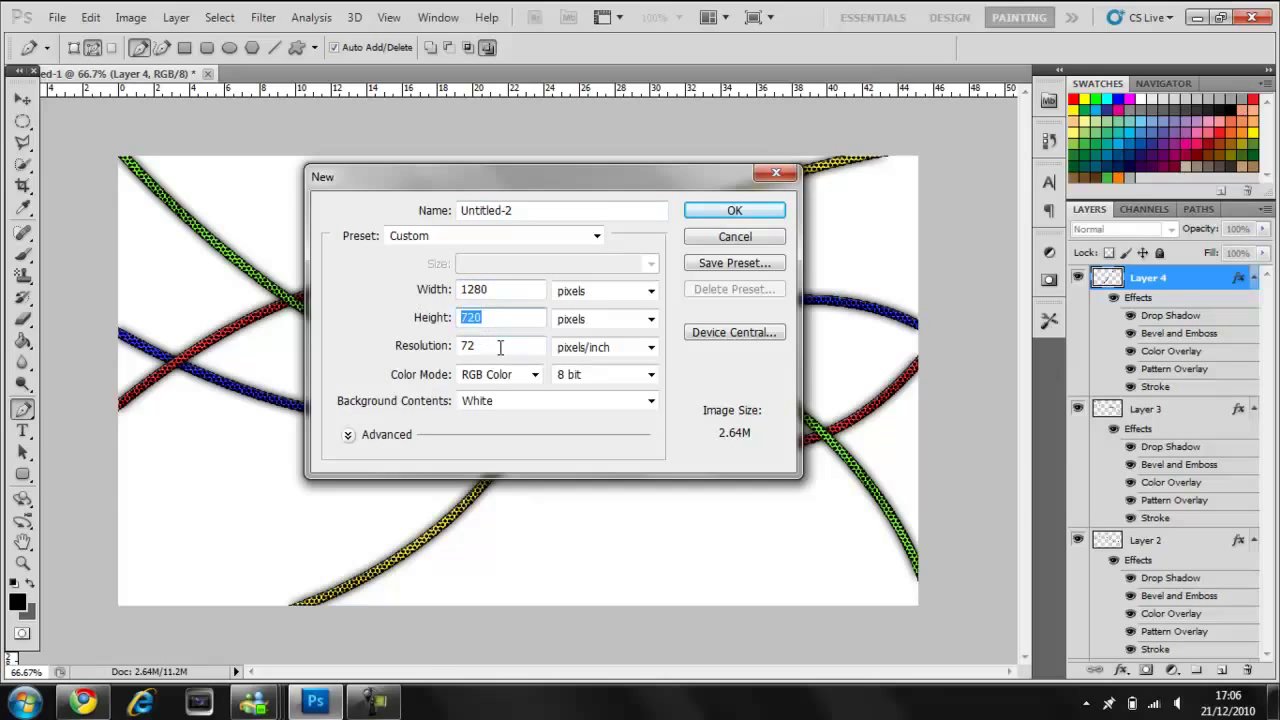
{"action": "left_click", "coordinate": [652, 400]}
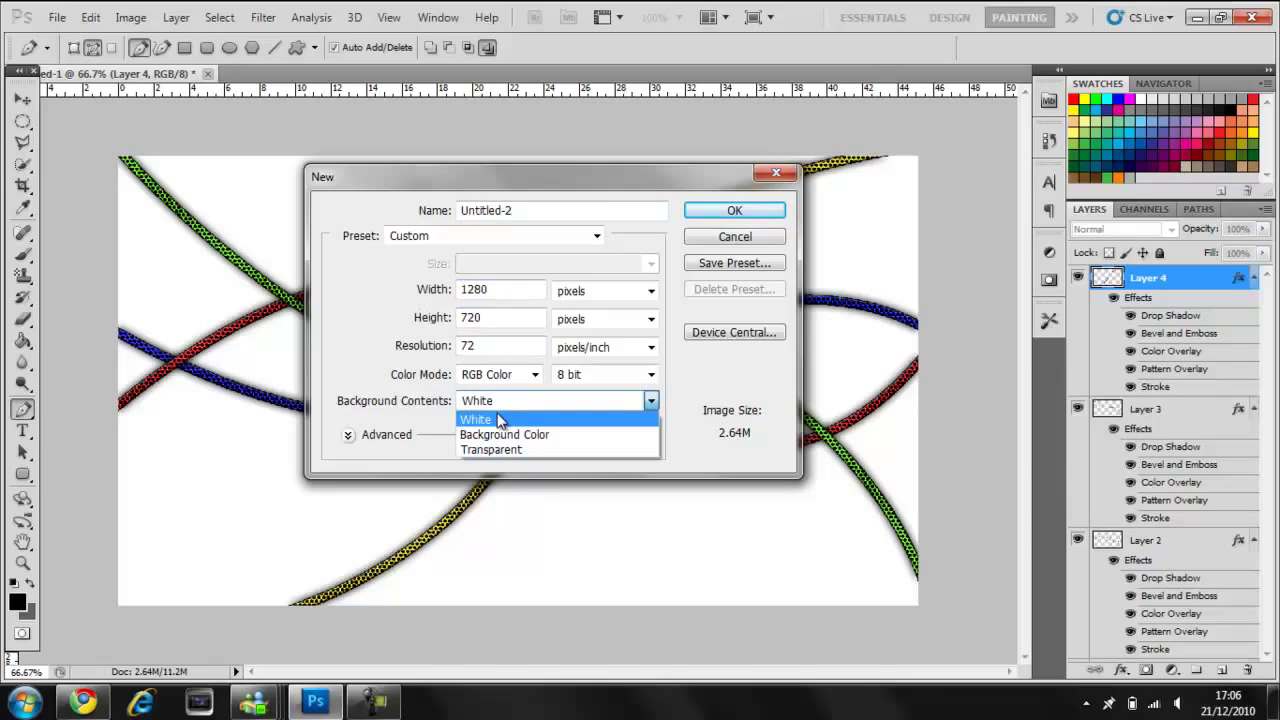
{"action": "left_click", "coordinate": [734, 210]}
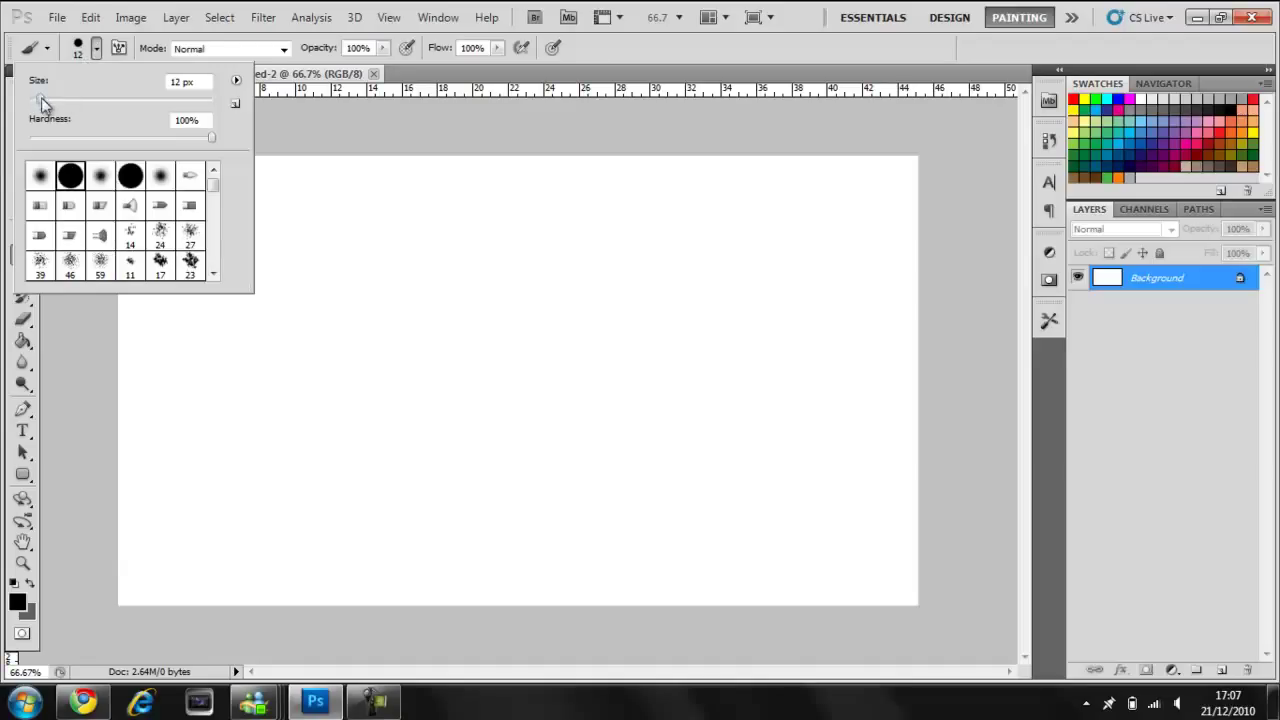
Set the brush size to 12 px at 100% hardness.
{"action": "triple_click", "coordinate": [180, 80]}
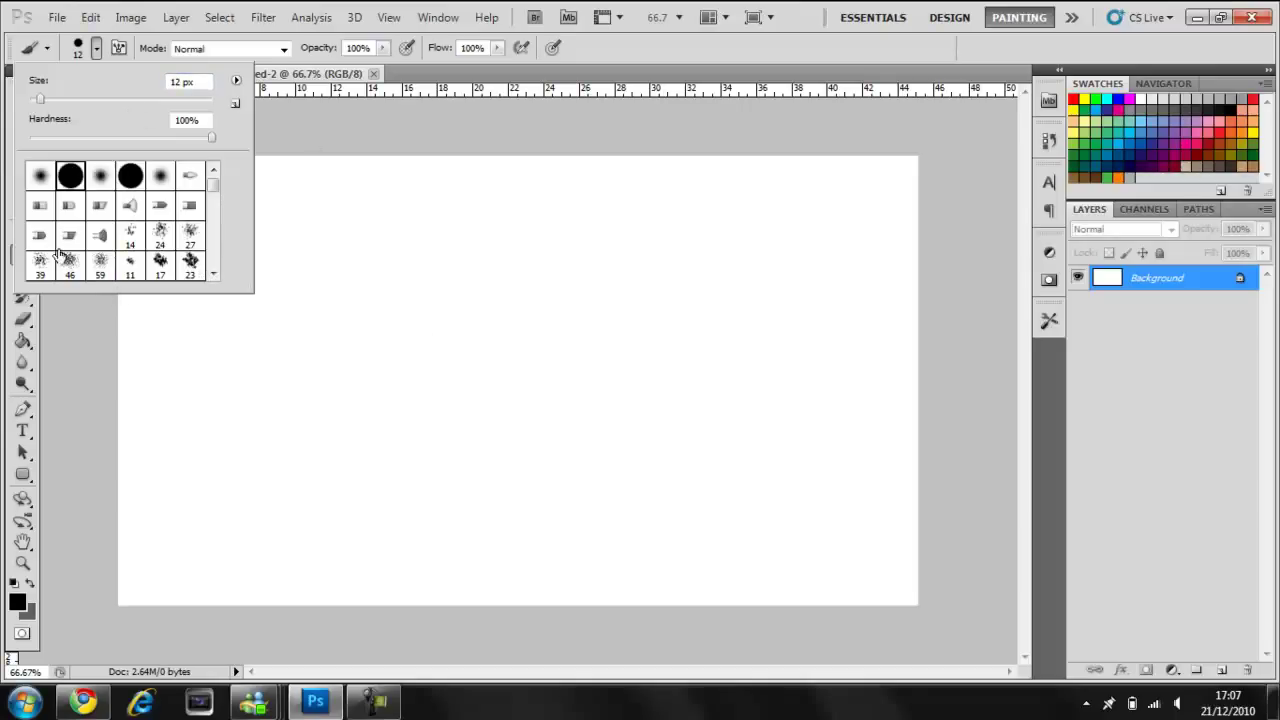
{"action": "mouse_move", "coordinate": [60, 144]}
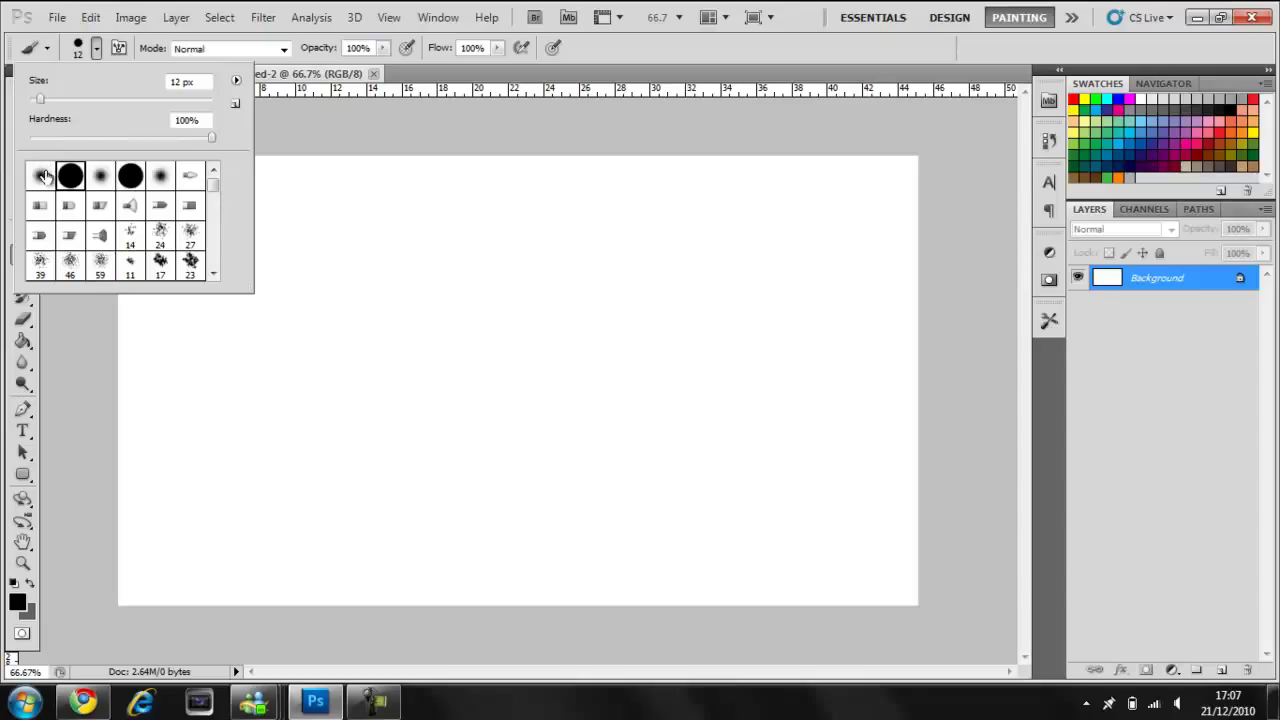
{"action": "mouse_move", "coordinate": [70, 176]}
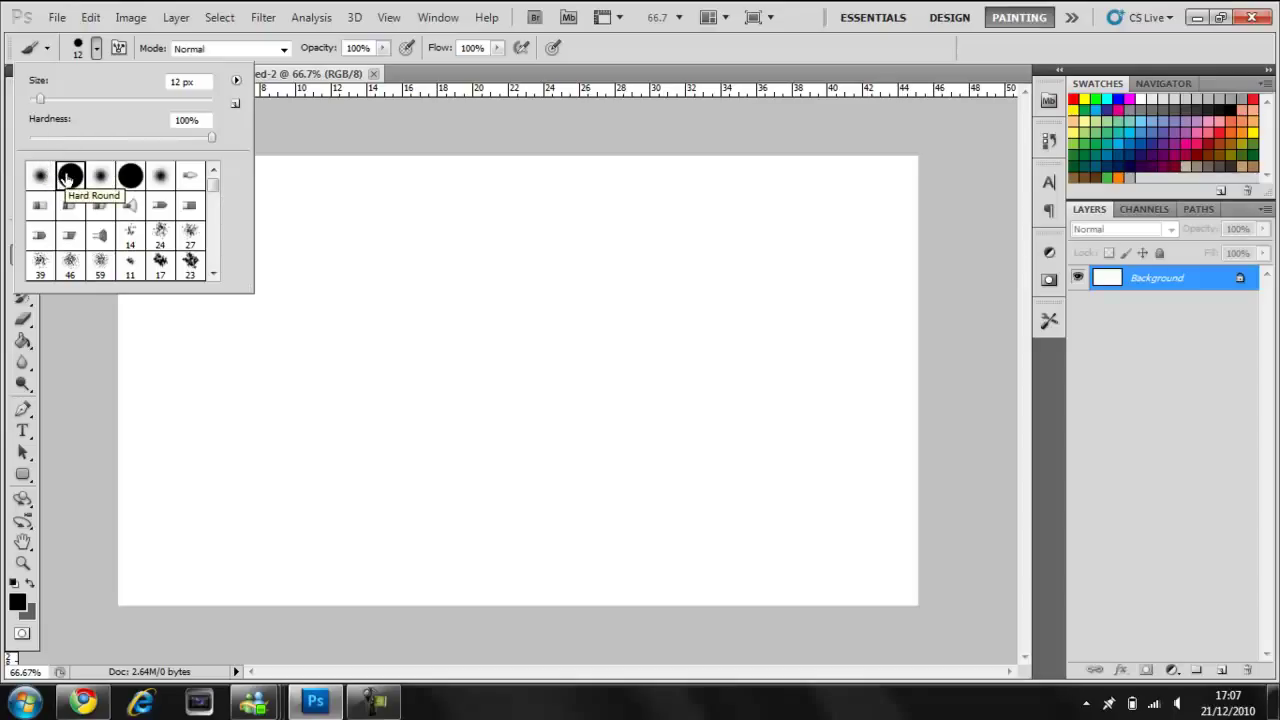
{"action": "mouse_move", "coordinate": [100, 176]}
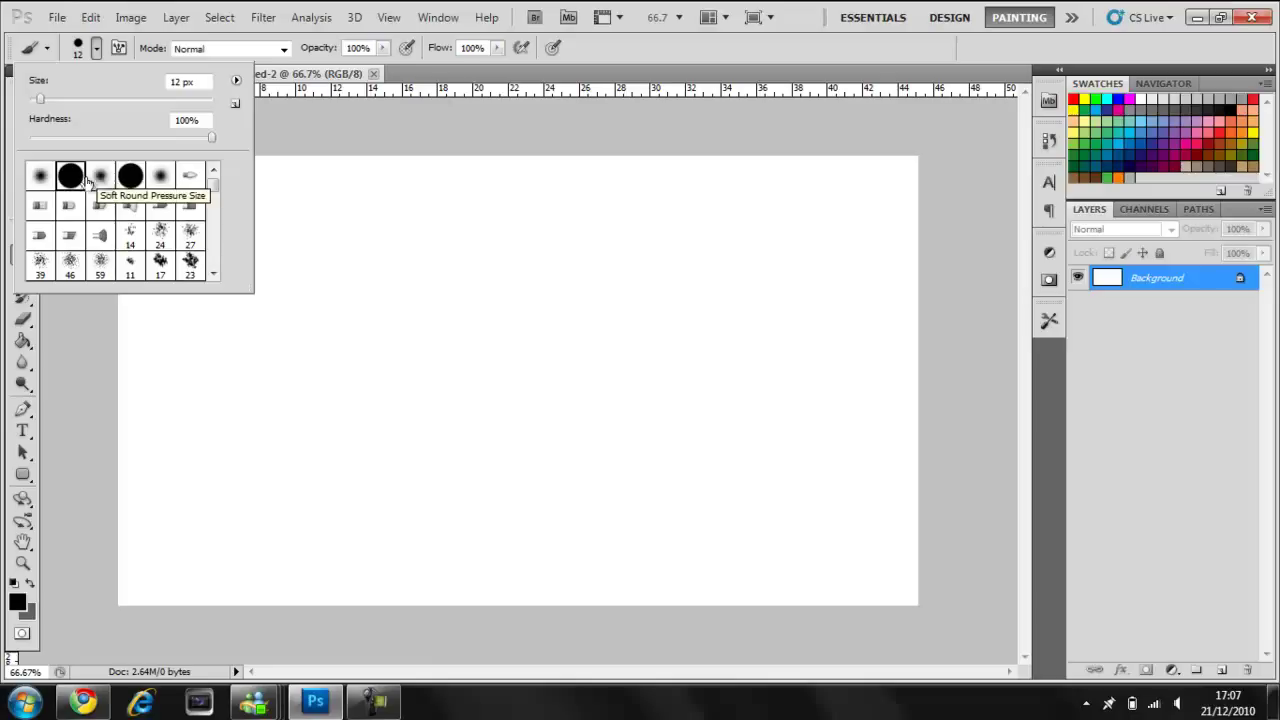
{"action": "mouse_move", "coordinate": [70, 176]}
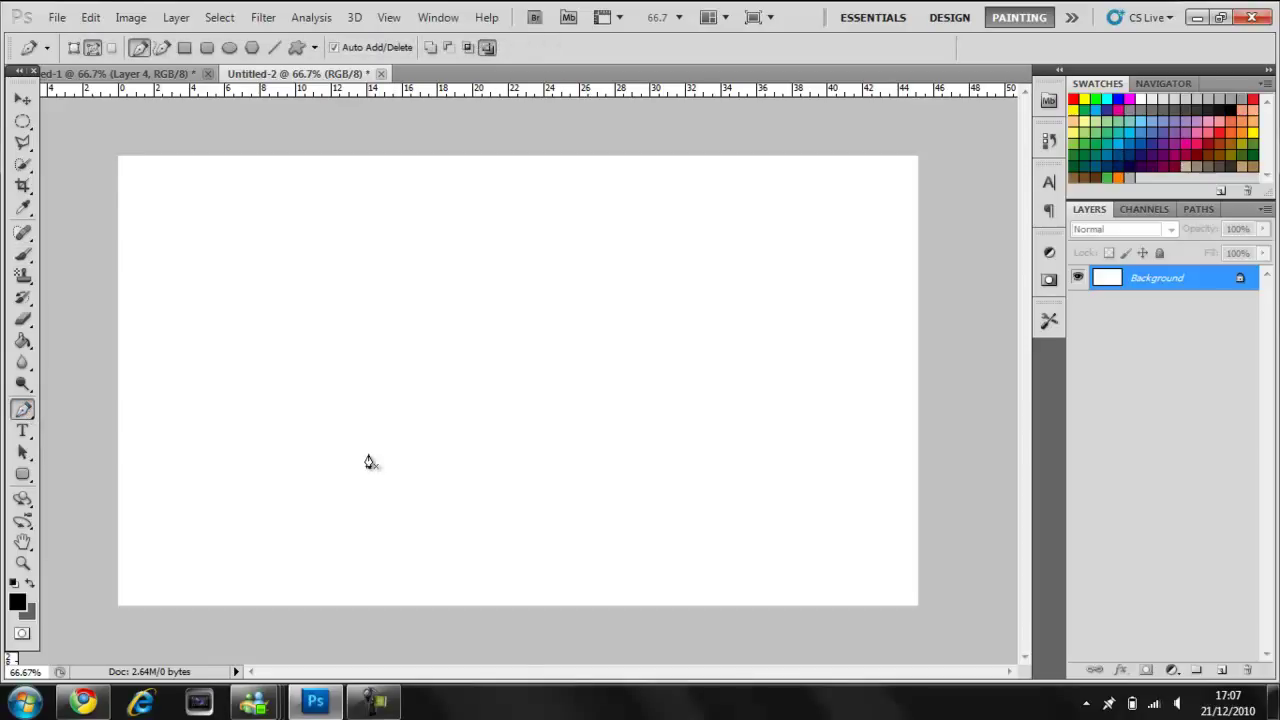
{"action": "mouse_move", "coordinate": [1088, 488]}
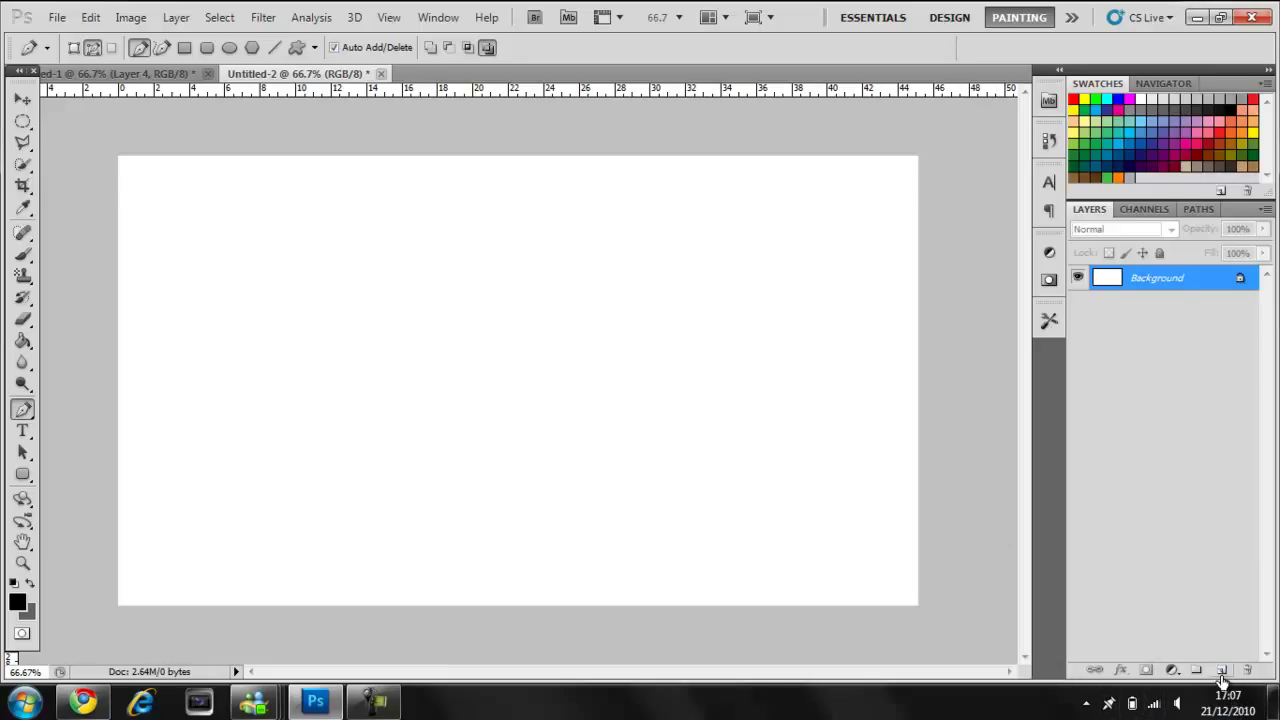
Add a new empty Layer 1 above the Background.
{"action": "left_click", "coordinate": [1222, 670]}
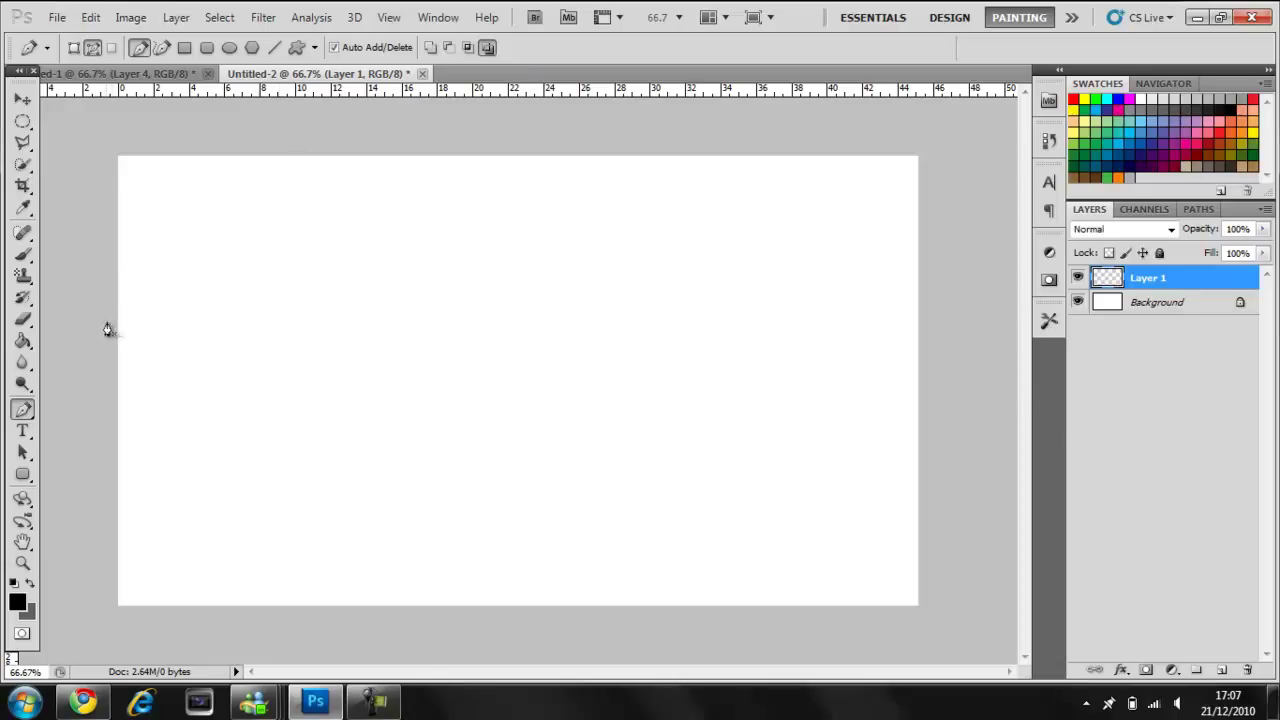
{"action": "mouse_move", "coordinate": [94, 344]}
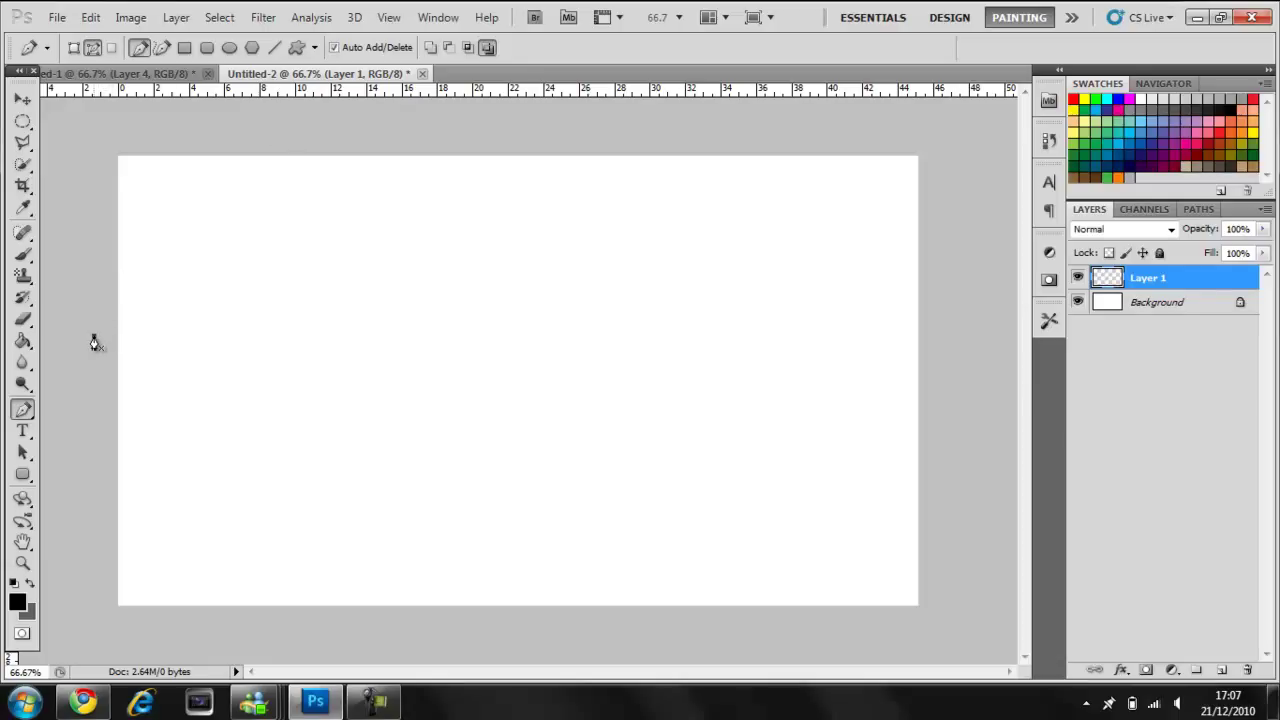
{"action": "mouse_move", "coordinate": [92, 280]}
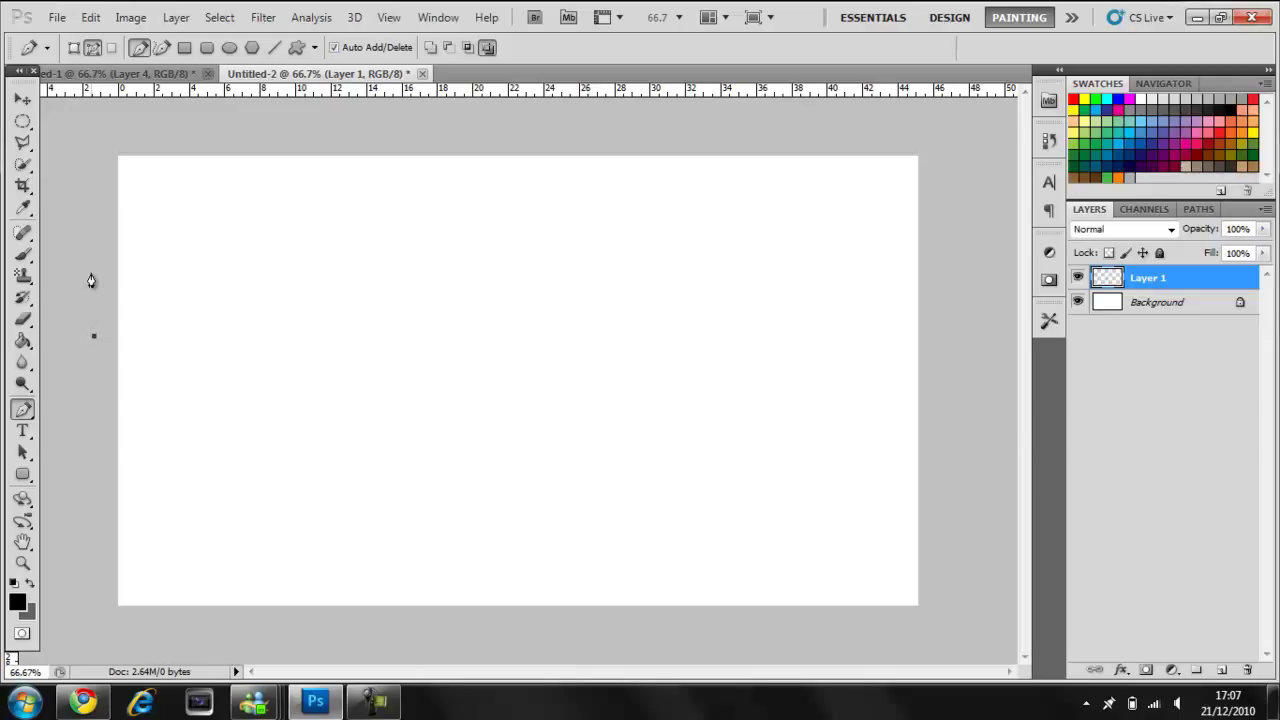
{"action": "mouse_move", "coordinate": [518, 356]}
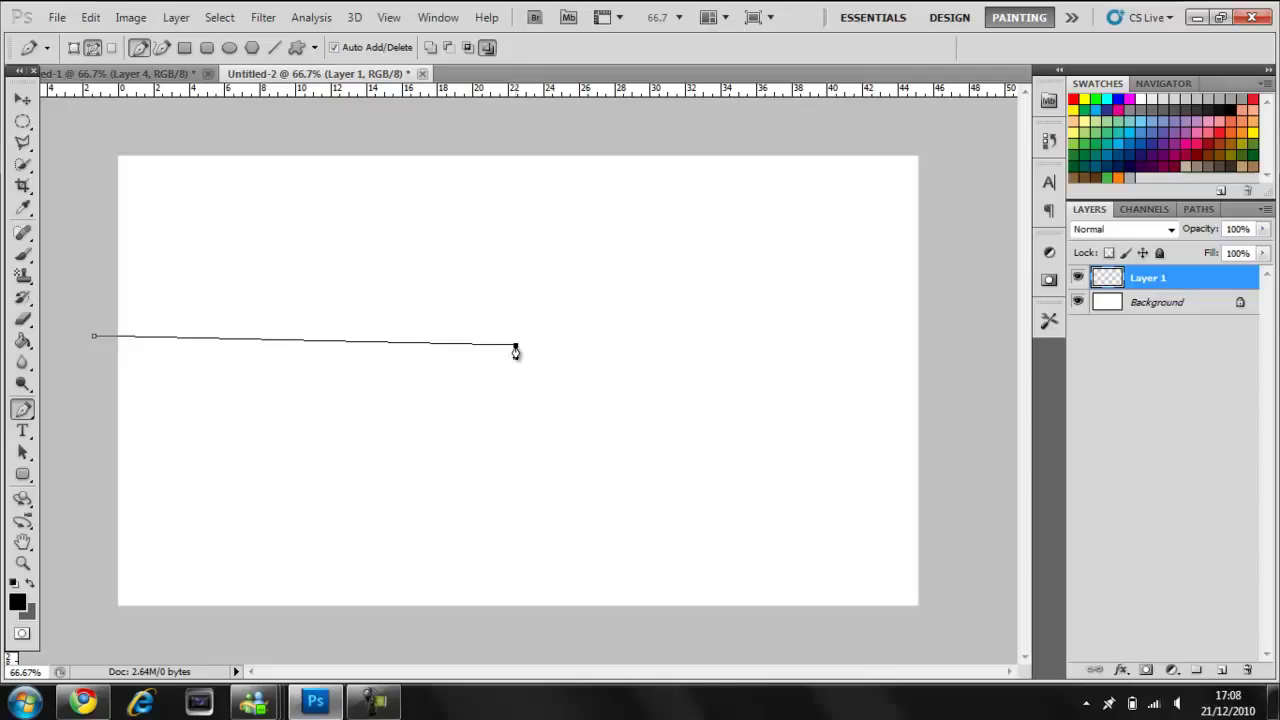
Draw an S-shaped pen path with three anchors waving across the canvas.
{"action": "left_click_drag", "start_coordinate": [516, 348], "coordinate": [692, 518]}
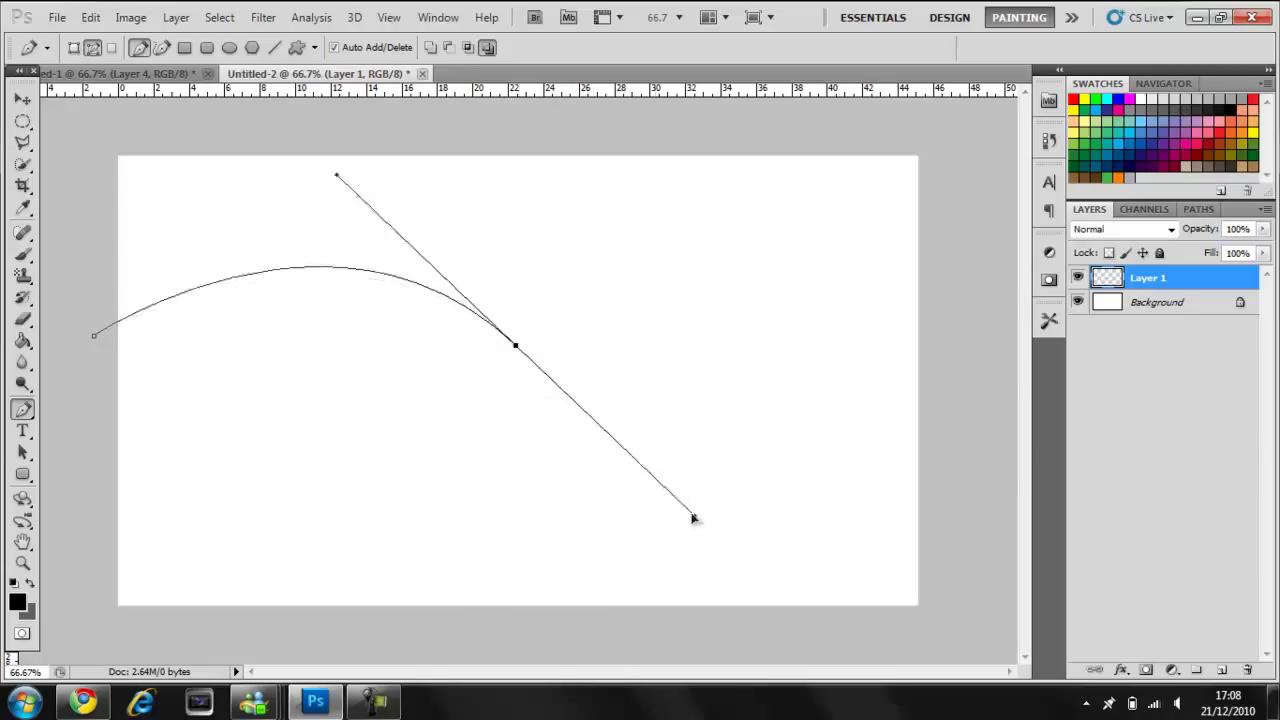
{"action": "left_click_drag", "start_coordinate": [692, 518], "coordinate": [718, 560]}
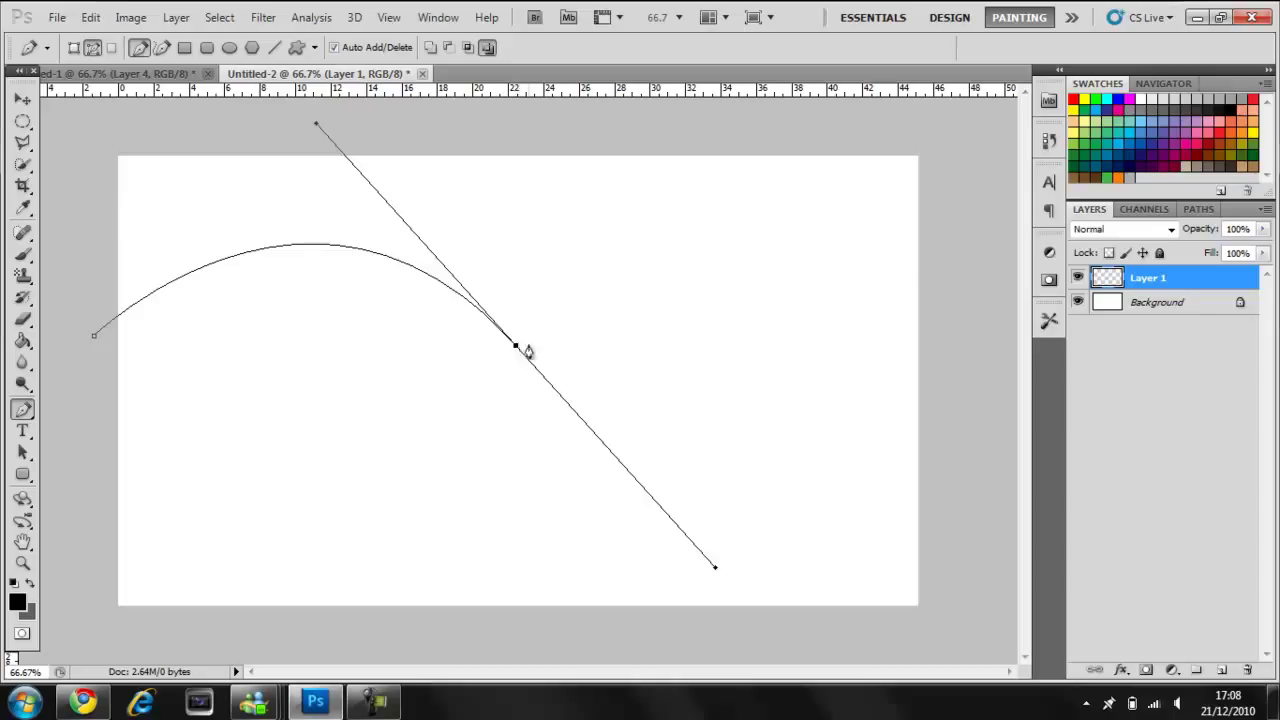
{"action": "mouse_move", "coordinate": [942, 356]}
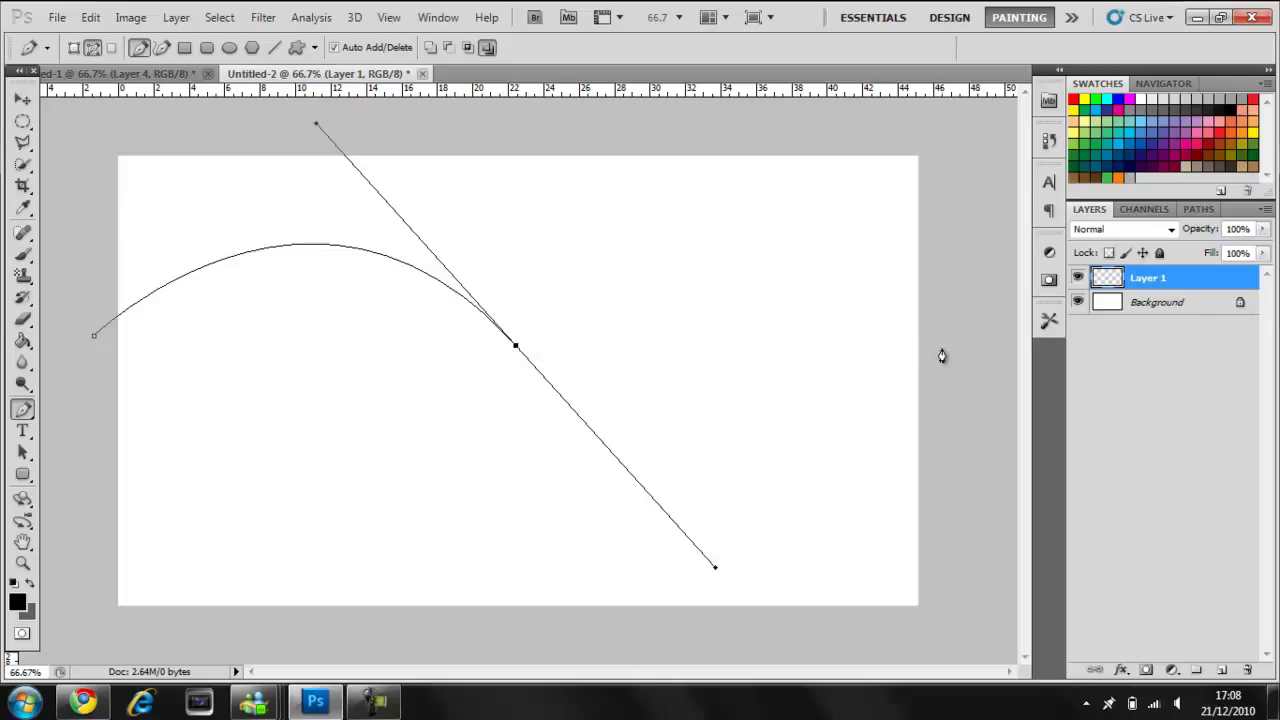
{"action": "mouse_move", "coordinate": [936, 360]}
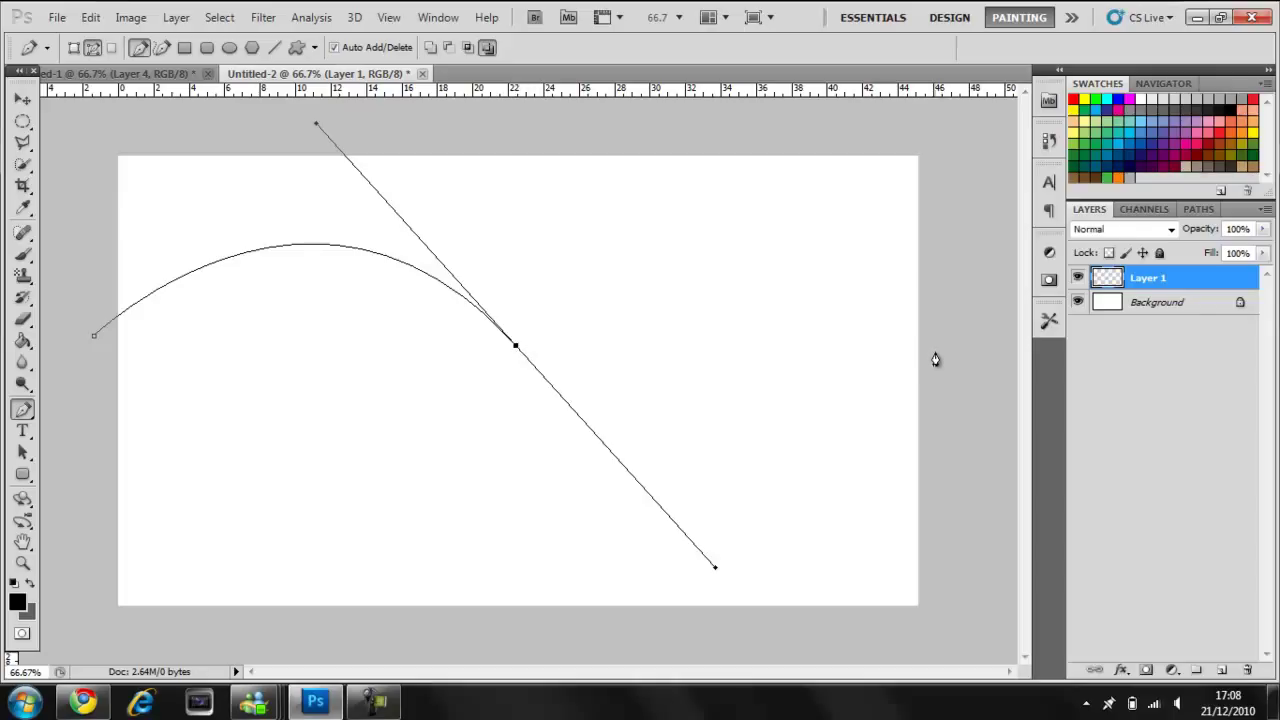
{"action": "left_click_drag", "start_coordinate": [516, 348], "coordinate": [936, 350]}
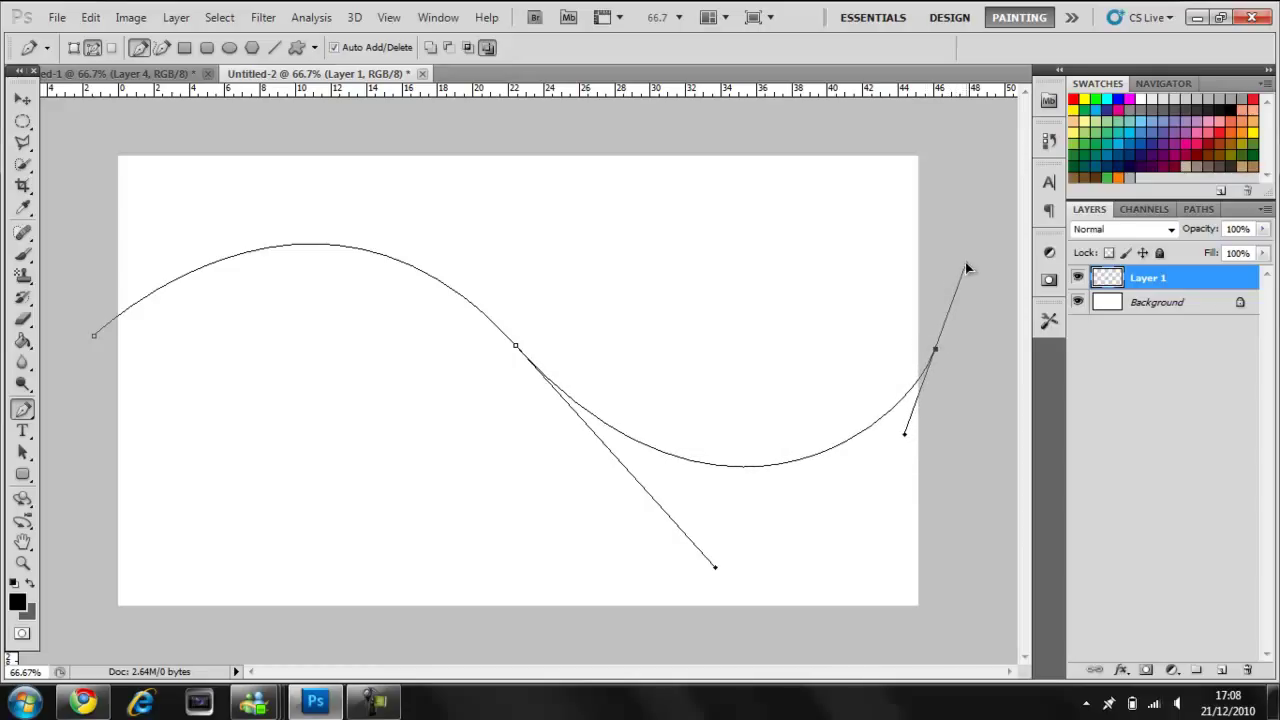
{"action": "mouse_move", "coordinate": [228, 268]}
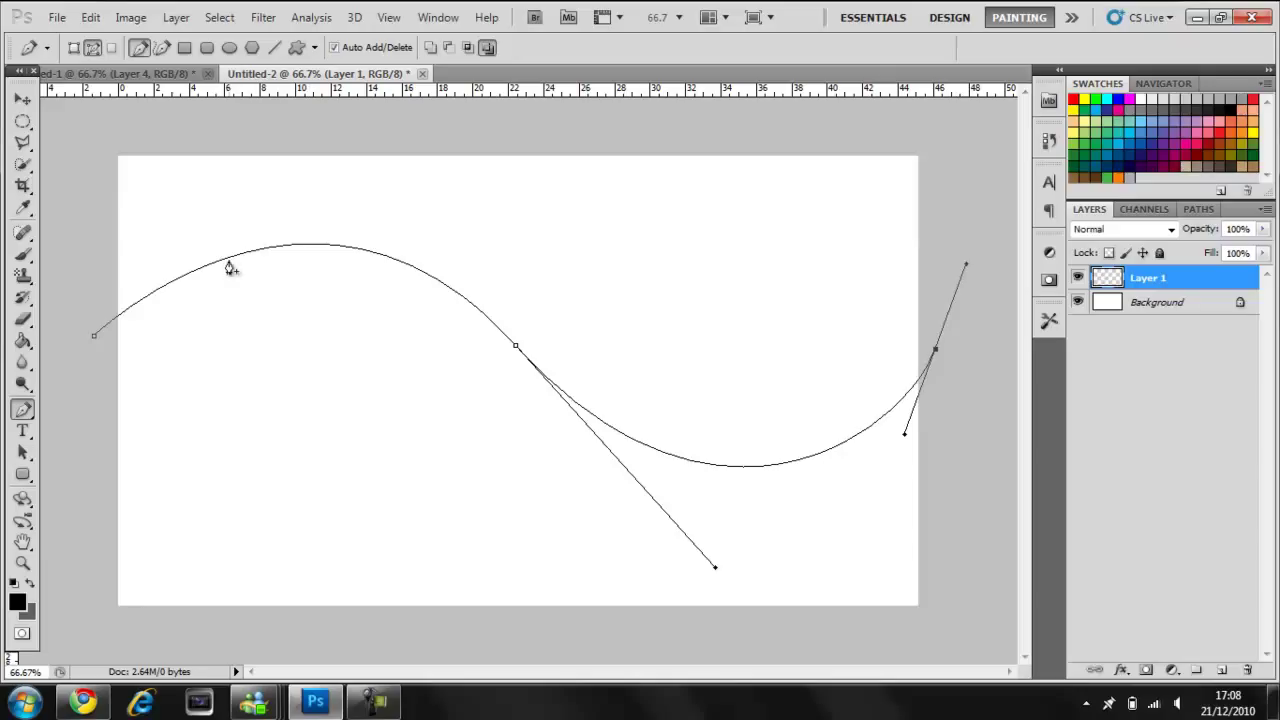
Stroke the wavy path with the brush, simulated pressure off, giving a bold black line.
{"action": "right_click", "coordinate": [230, 270]}
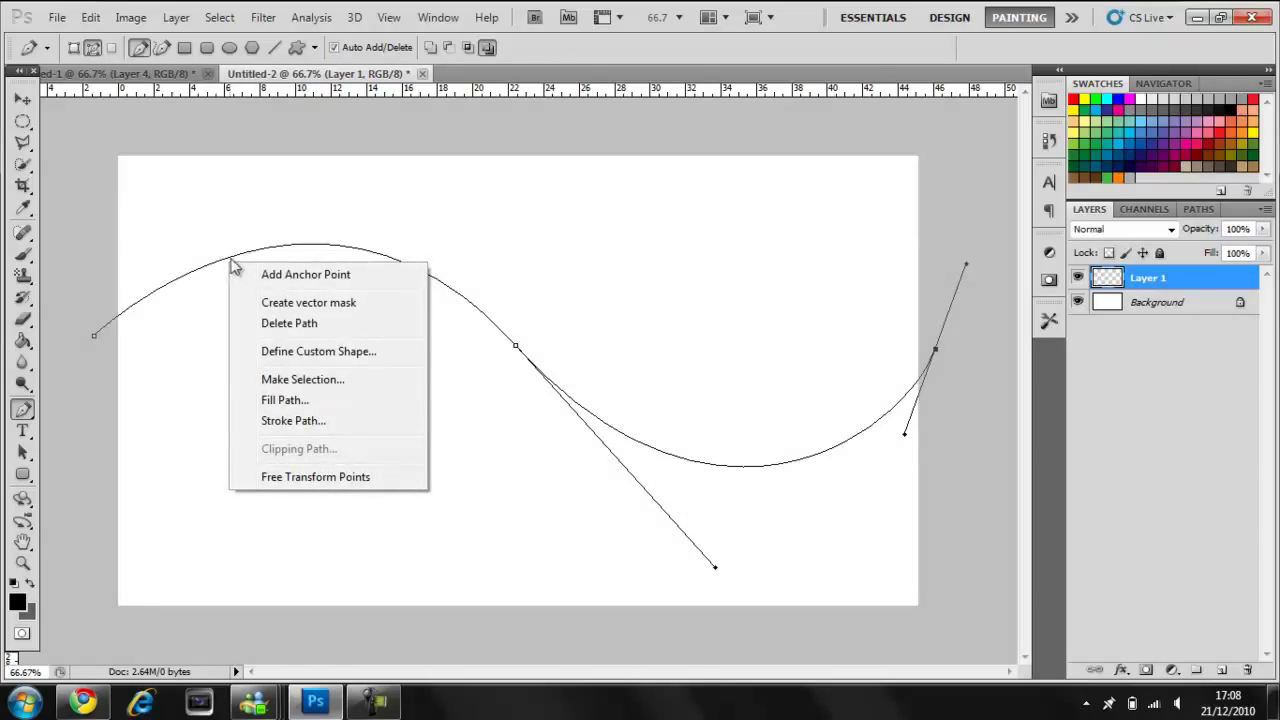
{"action": "left_click", "coordinate": [292, 420]}
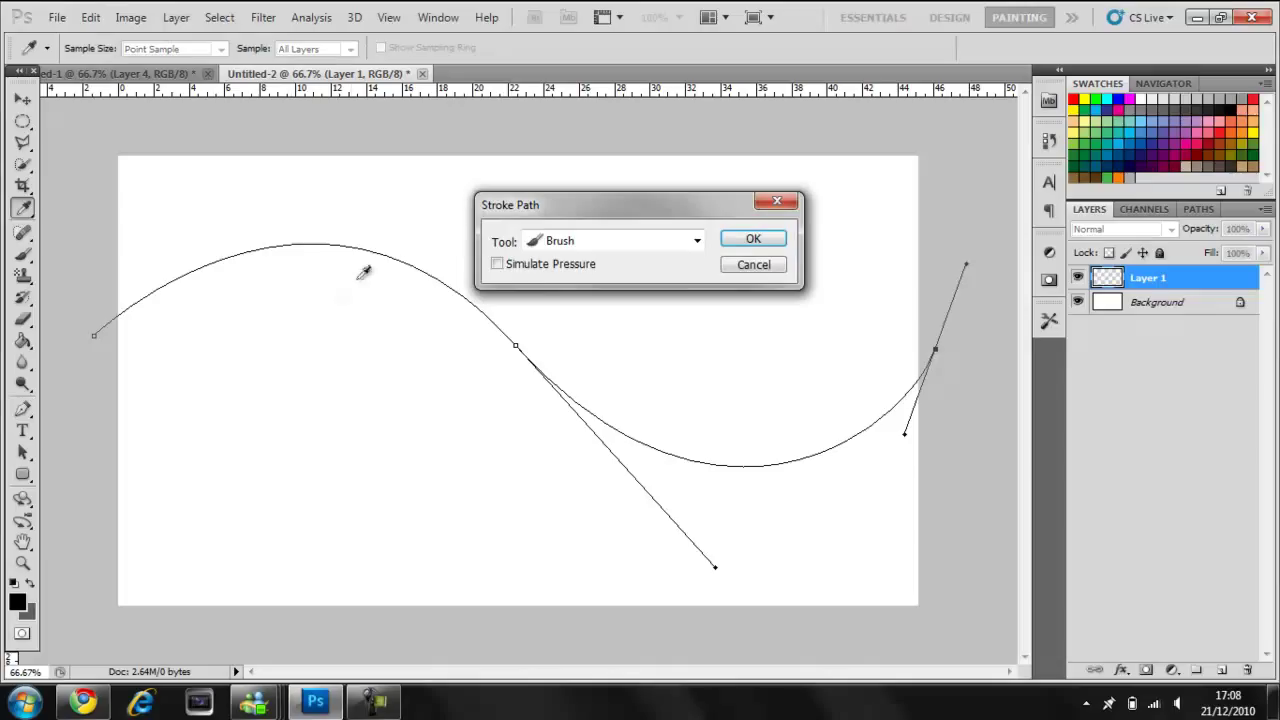
{"action": "left_click", "coordinate": [696, 240]}
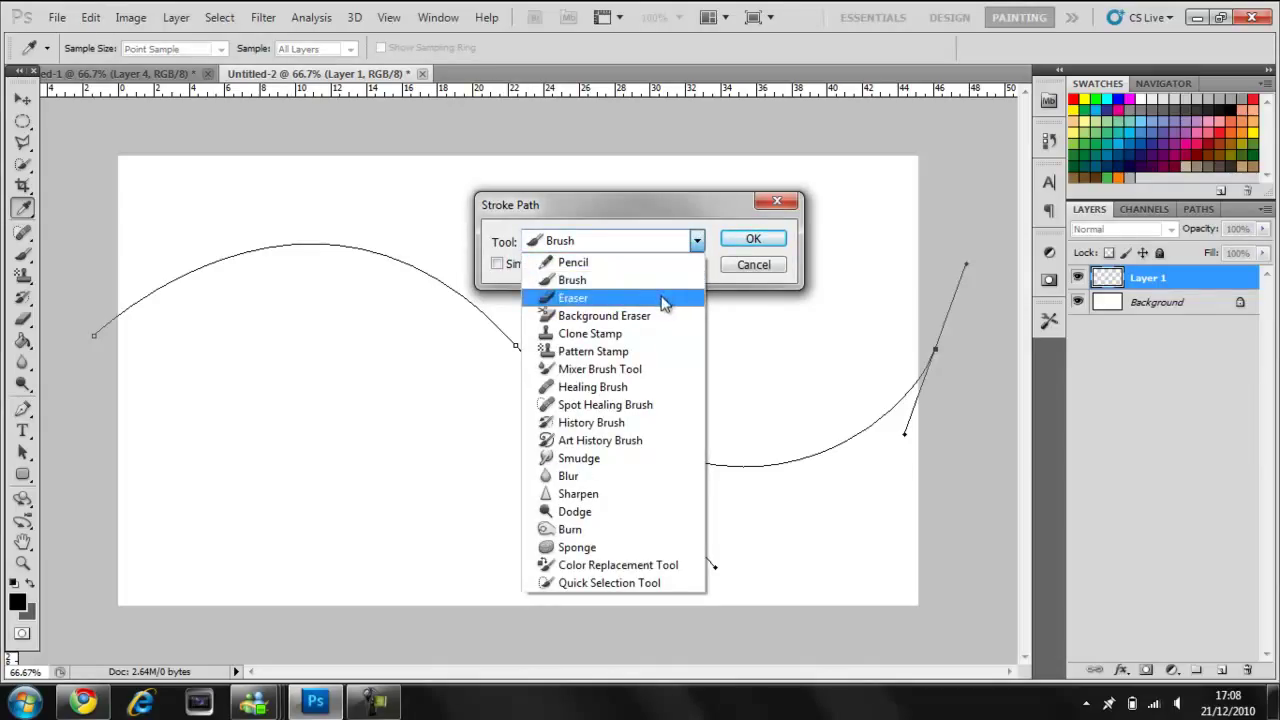
{"action": "left_click", "coordinate": [572, 280]}
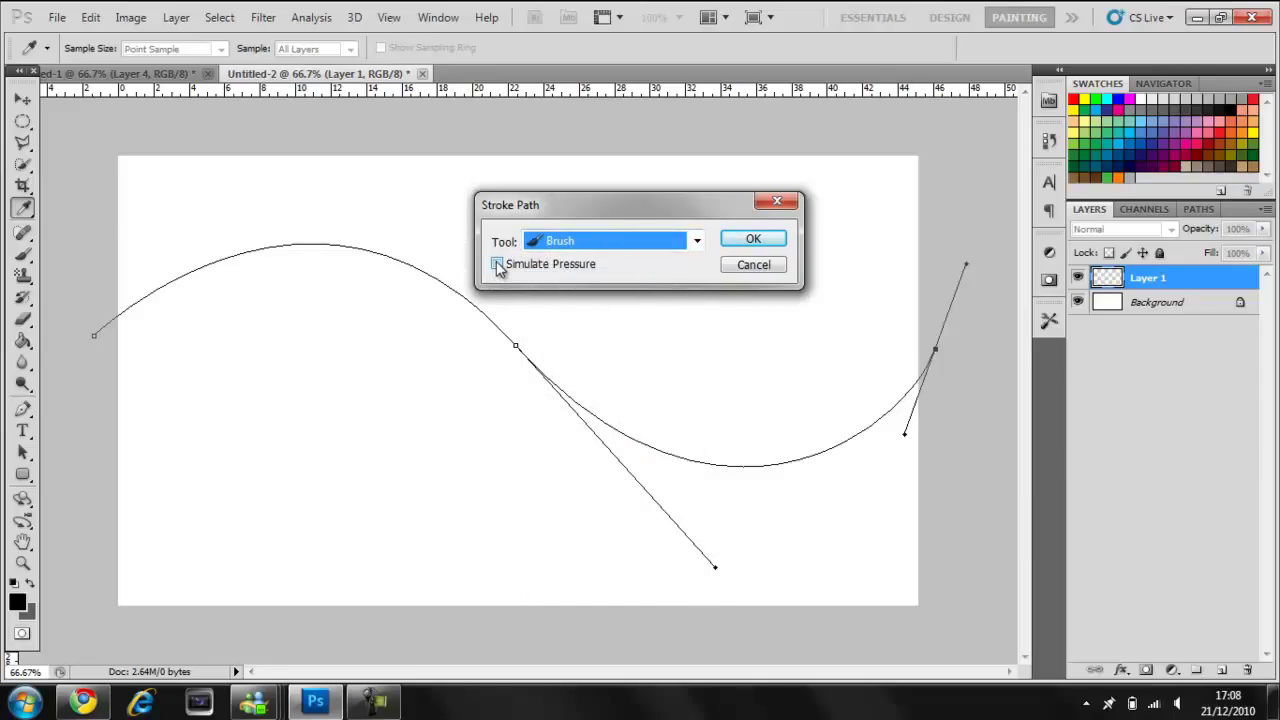
{"action": "left_click", "coordinate": [496, 264]}
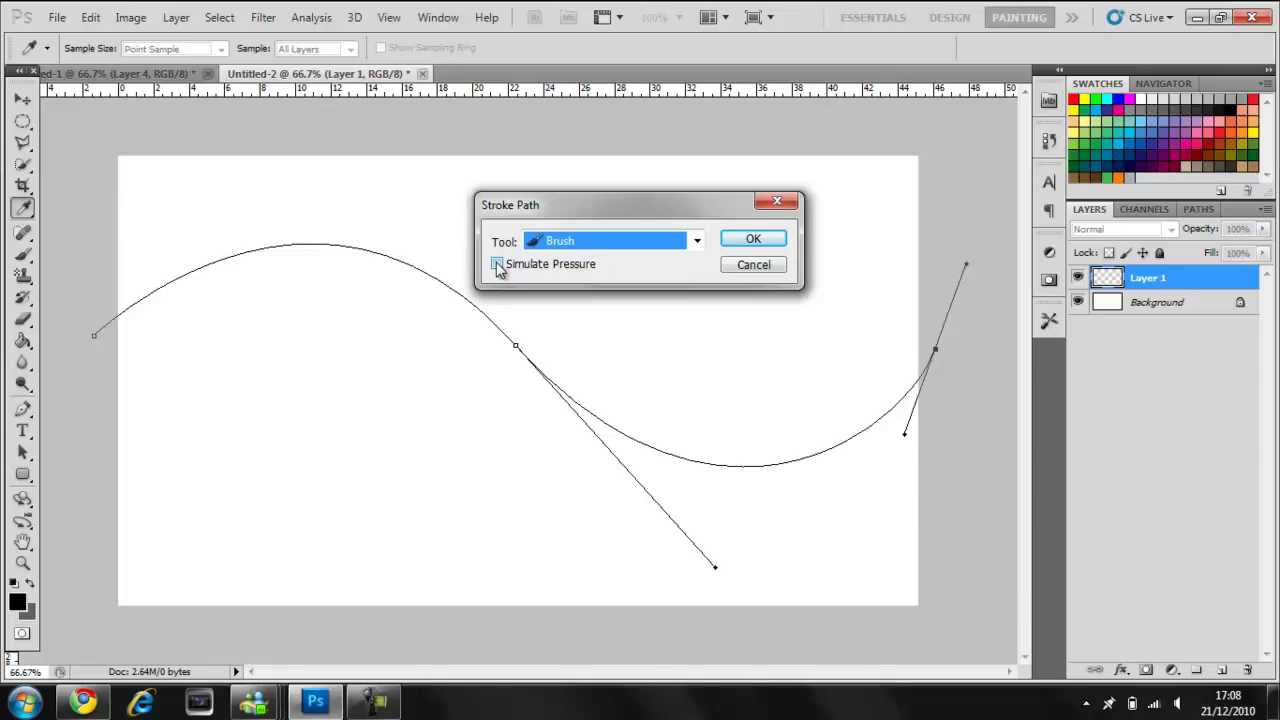
{"action": "left_click", "coordinate": [496, 264]}
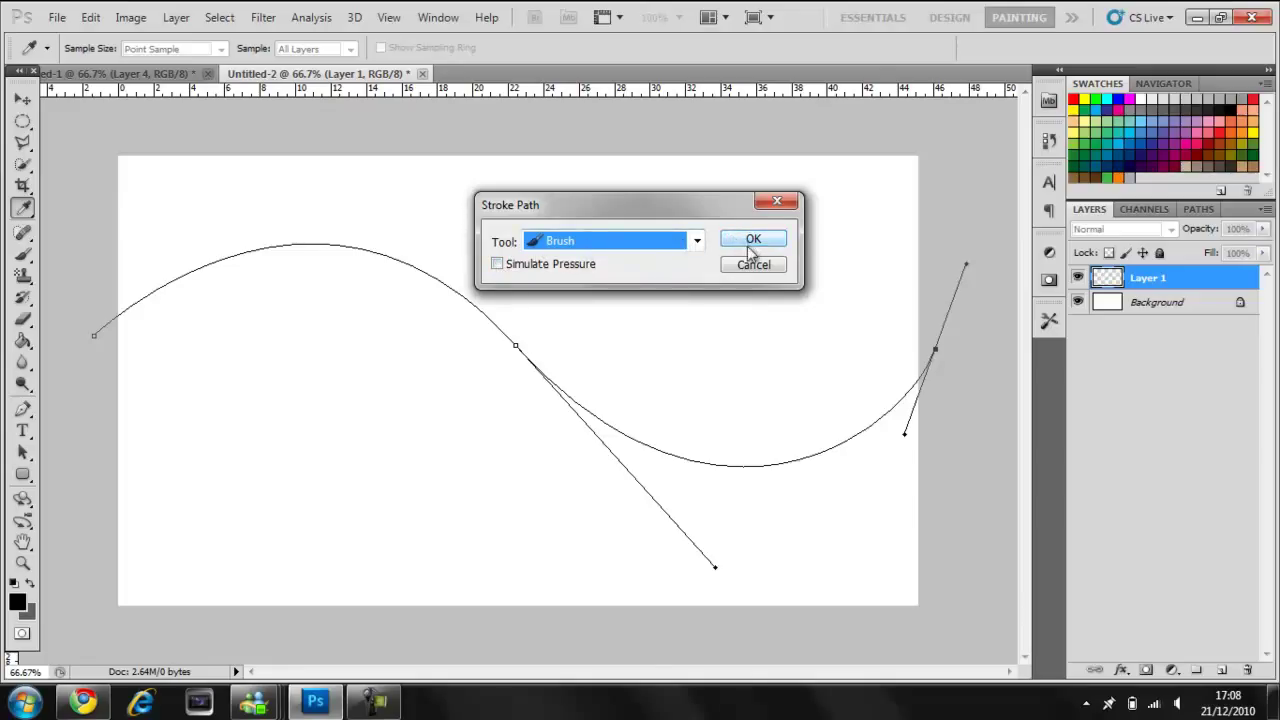
{"action": "left_click", "coordinate": [752, 238]}
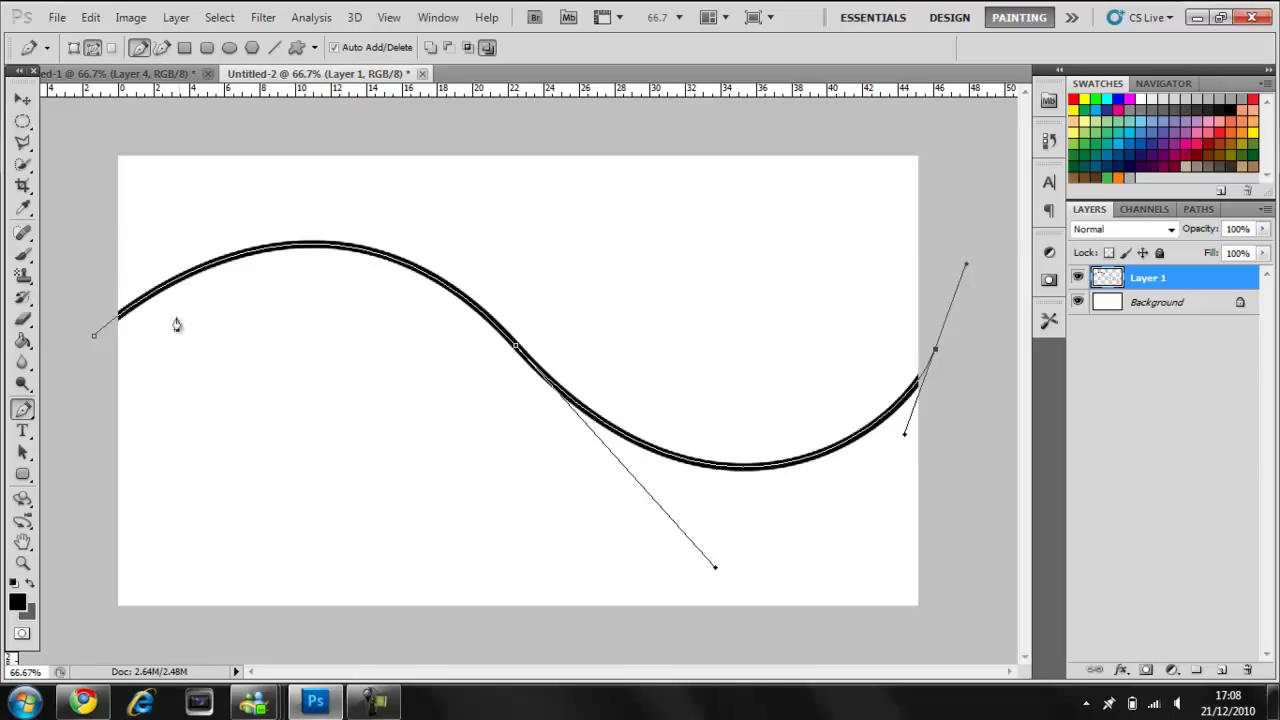
{"action": "mouse_move", "coordinate": [452, 318]}
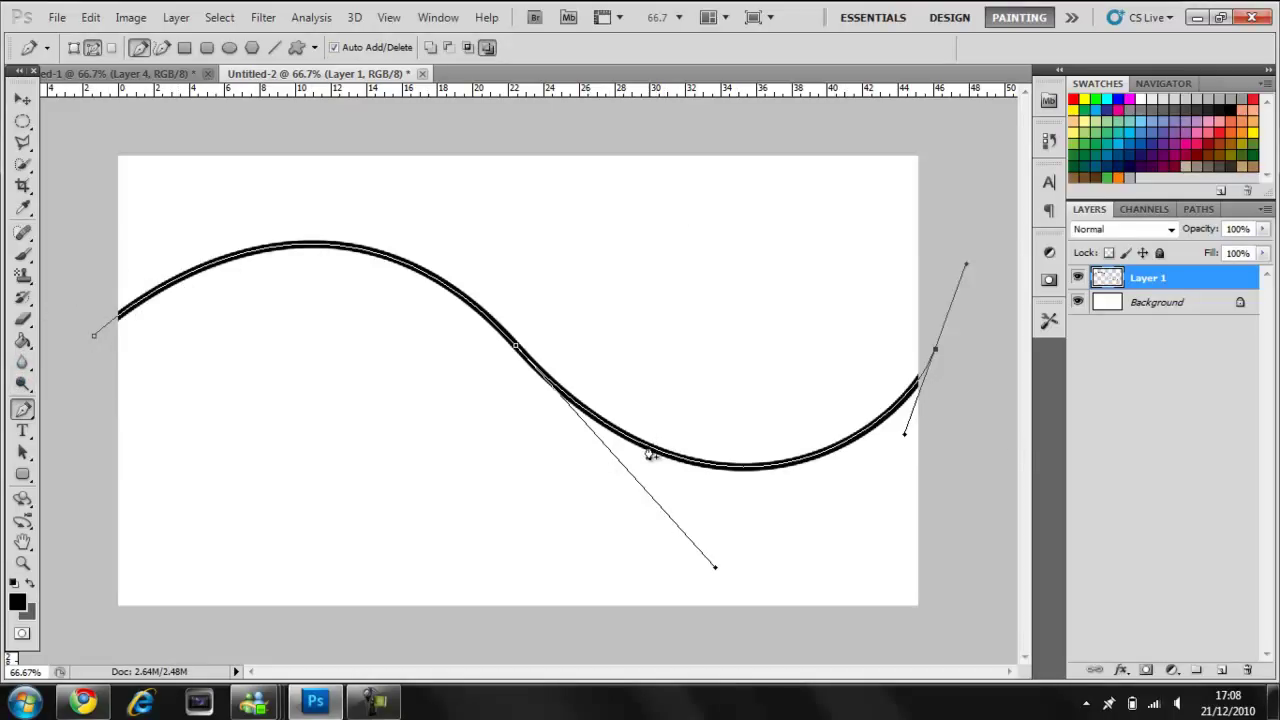
{"action": "right_click", "coordinate": [650, 452]}
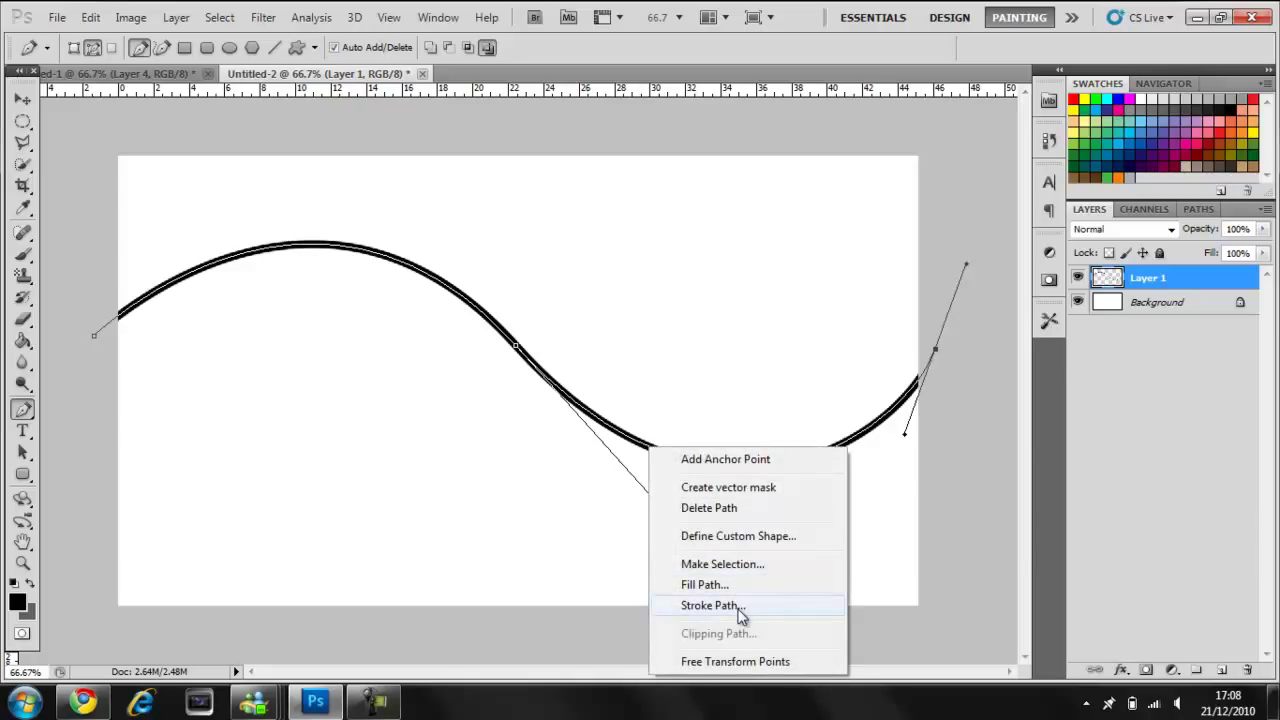
{"action": "left_click", "coordinate": [710, 604]}
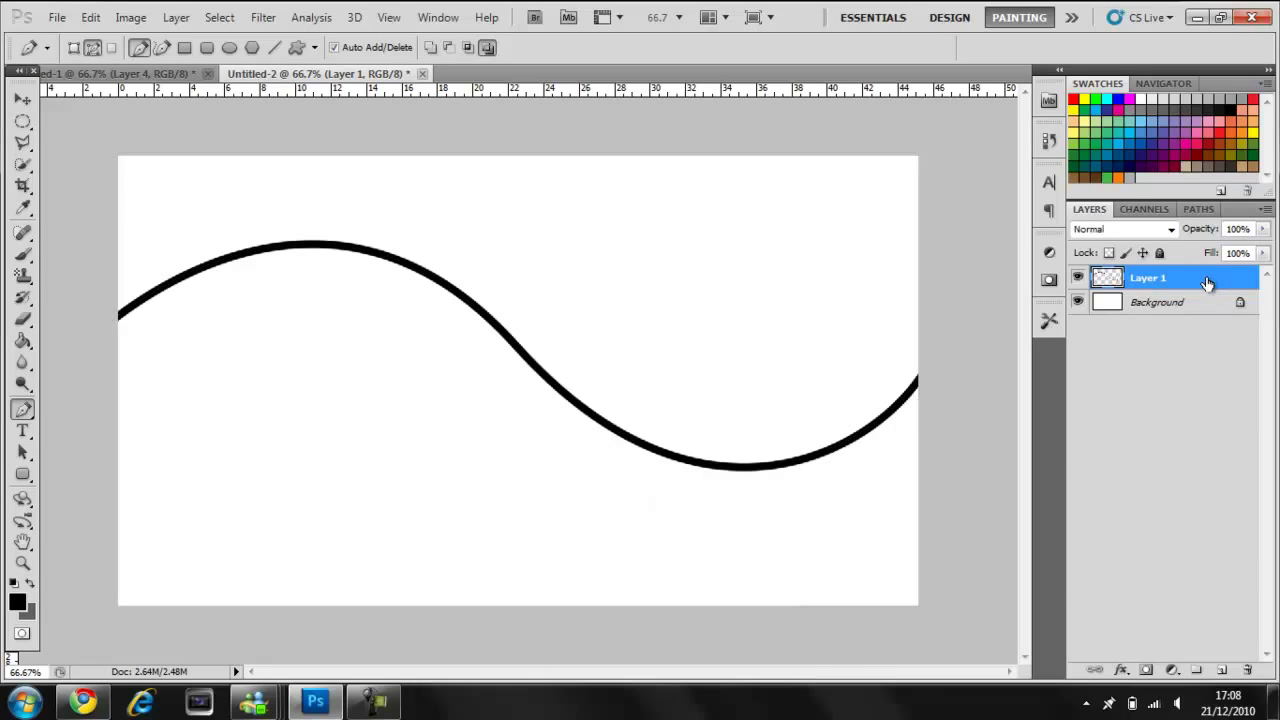
In Layer 1's style, enable Drop Shadow, Inner Shadow and a 1 px Stroke.
{"action": "double_click", "coordinate": [1148, 276]}
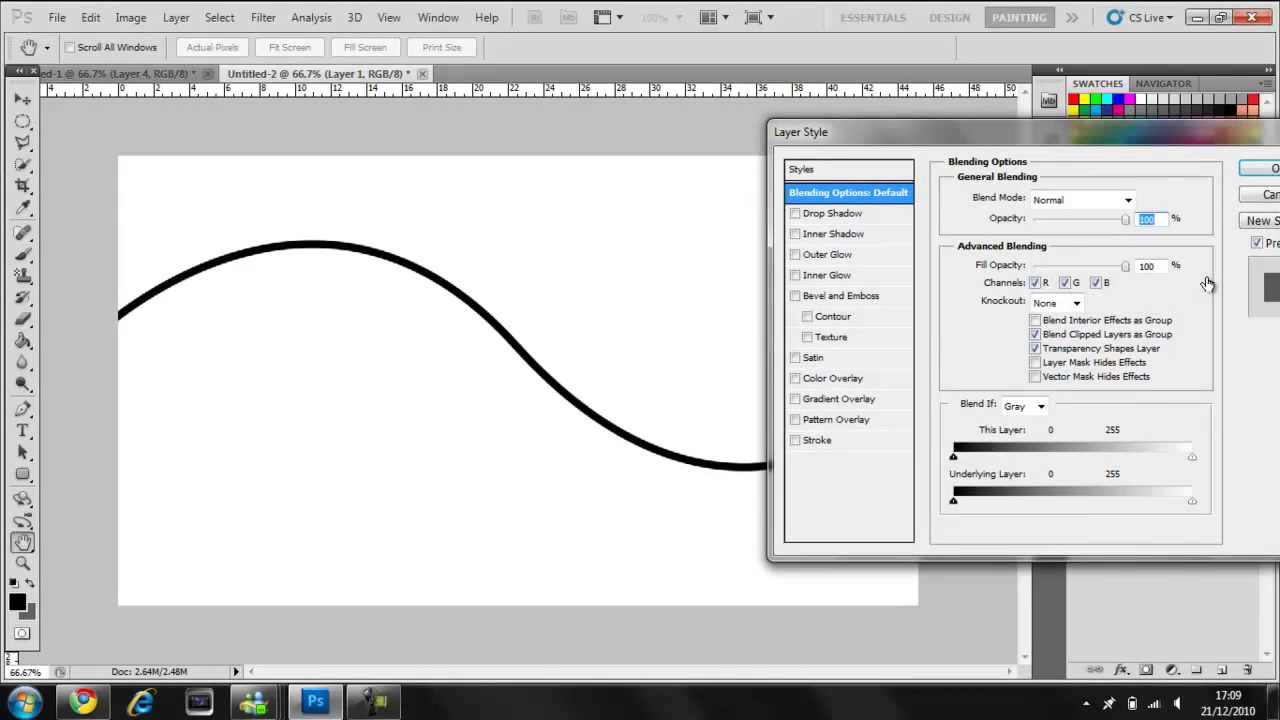
{"action": "left_click_drag", "start_coordinate": [800, 132], "coordinate": [806, 100]}
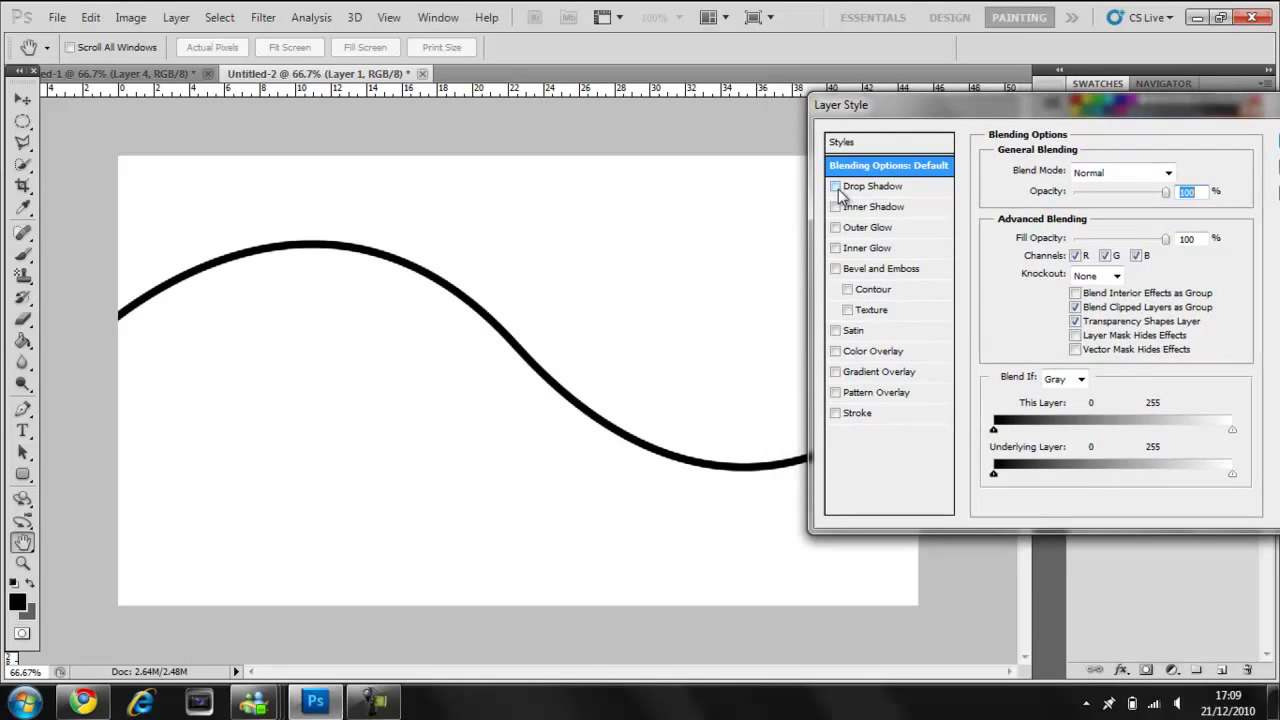
{"action": "left_click", "coordinate": [836, 186]}
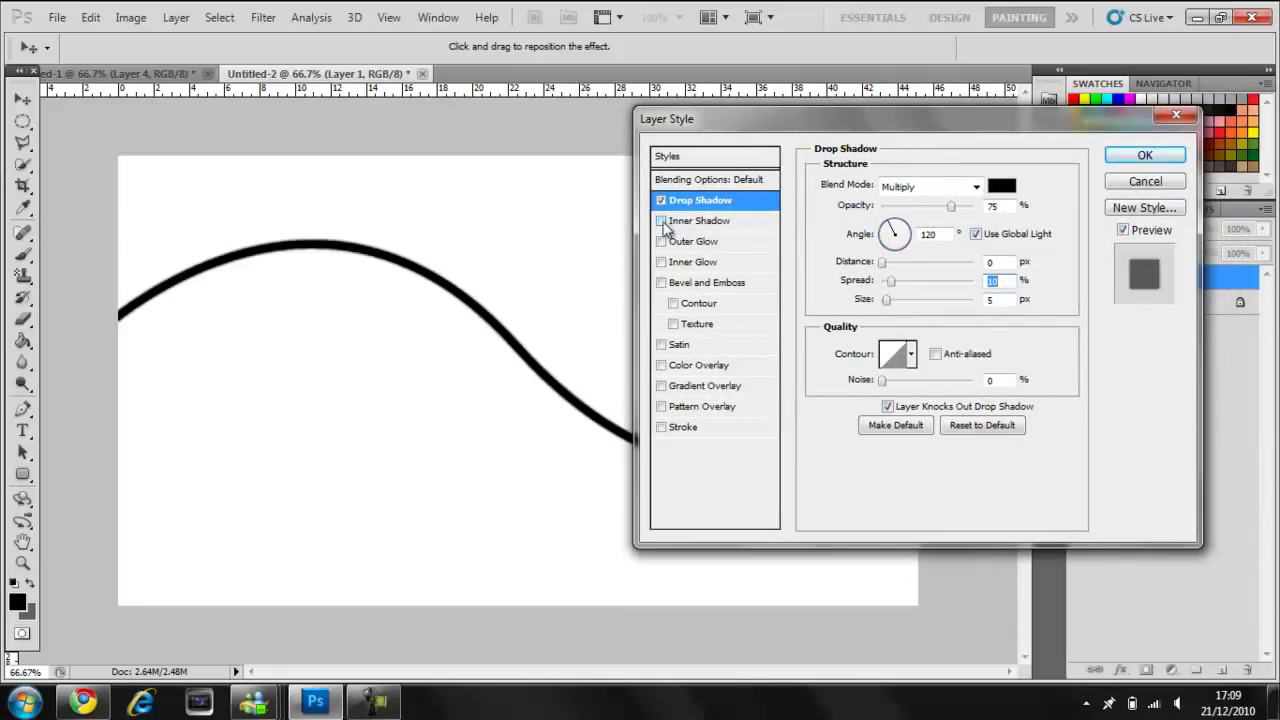
{"action": "left_click", "coordinate": [660, 220]}
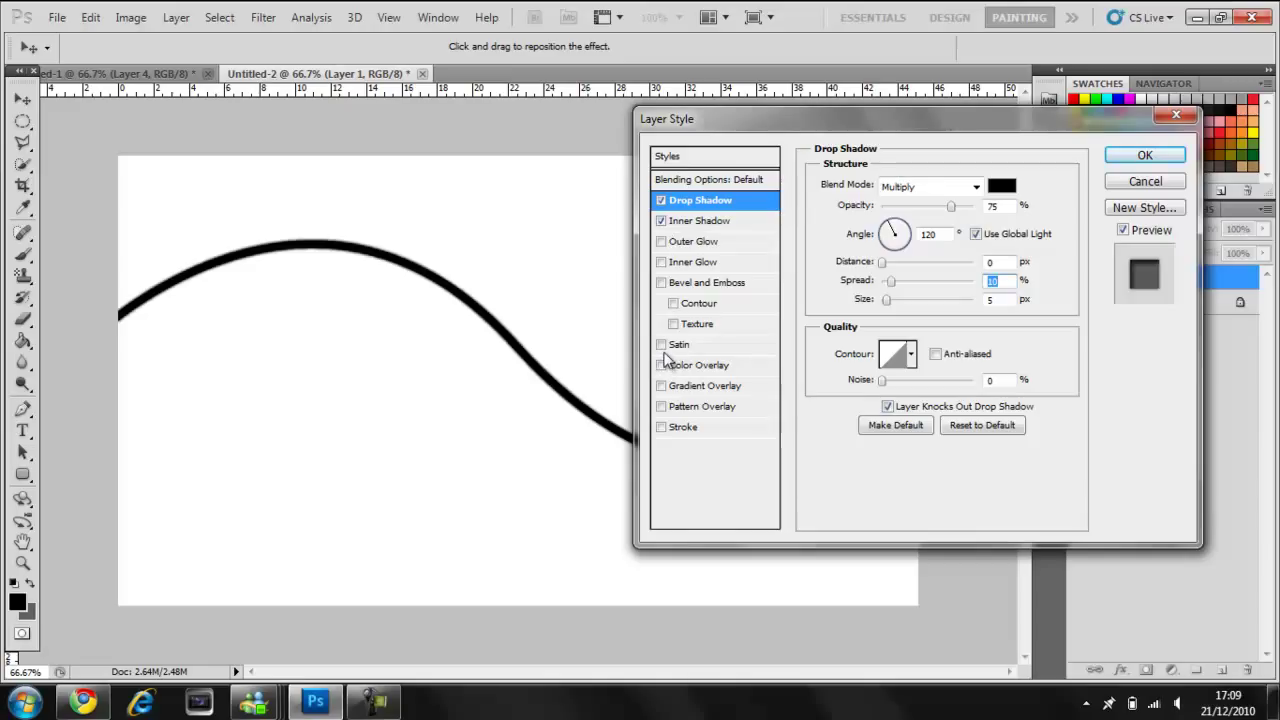
{"action": "left_click", "coordinate": [660, 428]}
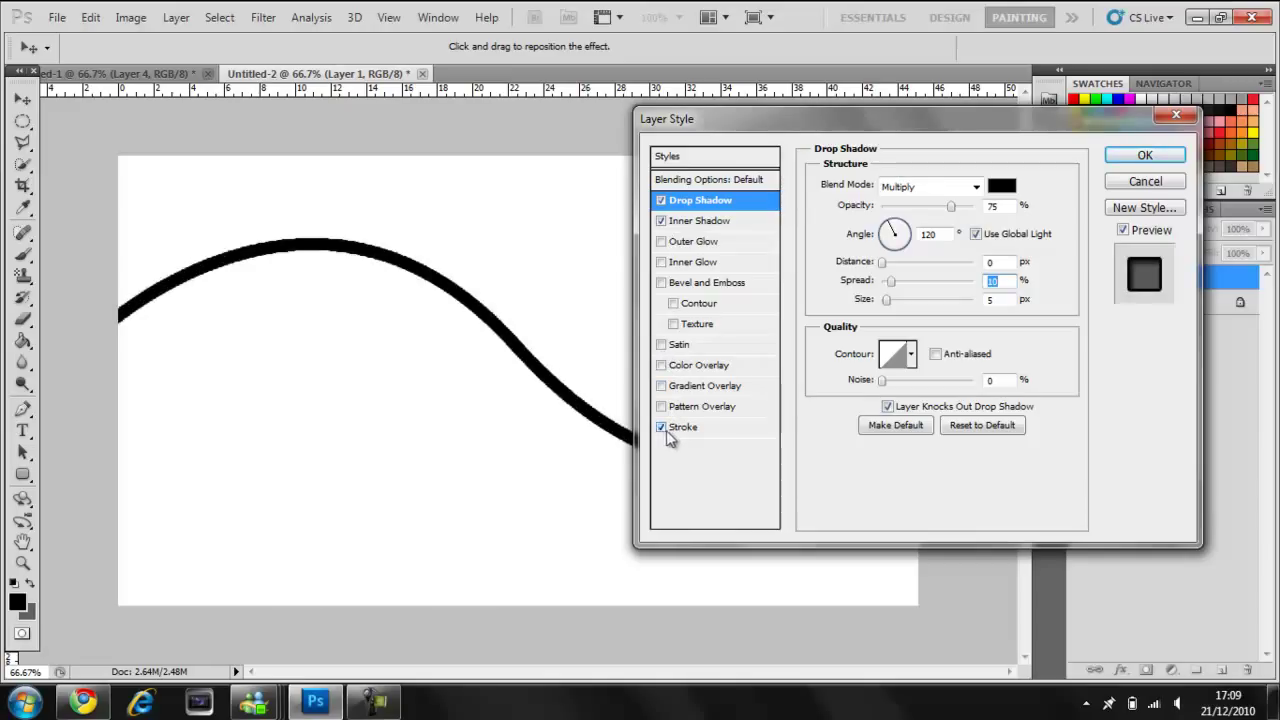
{"action": "left_click", "coordinate": [684, 428]}
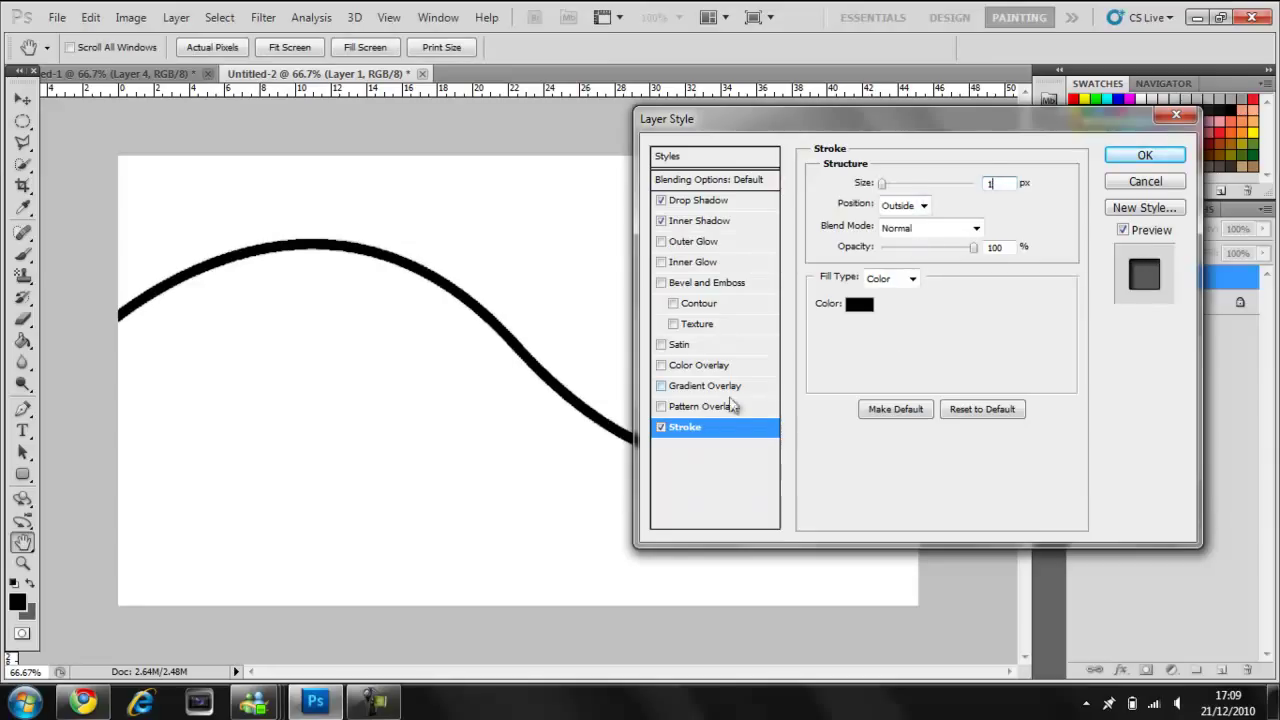
{"action": "mouse_move", "coordinate": [700, 148]}
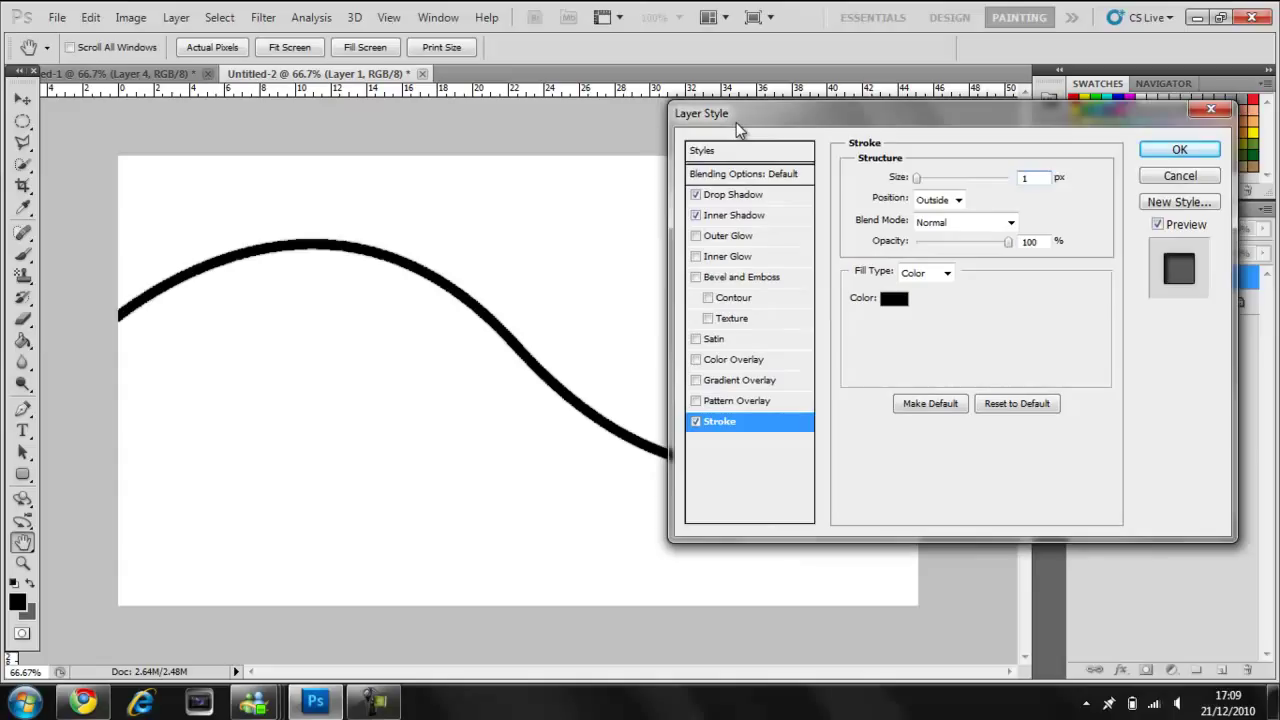
{"action": "mouse_move", "coordinate": [704, 410]}
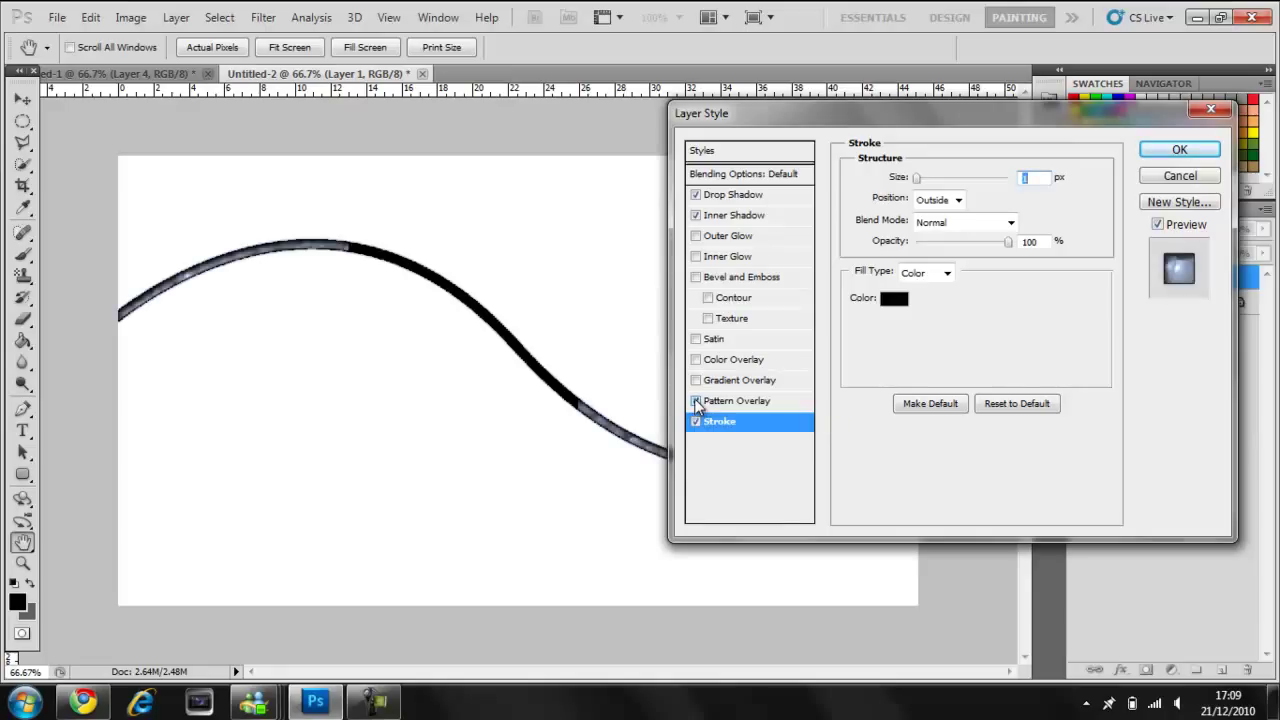
Enable Pattern Overlay and choose the metal mesh pattern.
{"action": "left_click", "coordinate": [696, 400]}
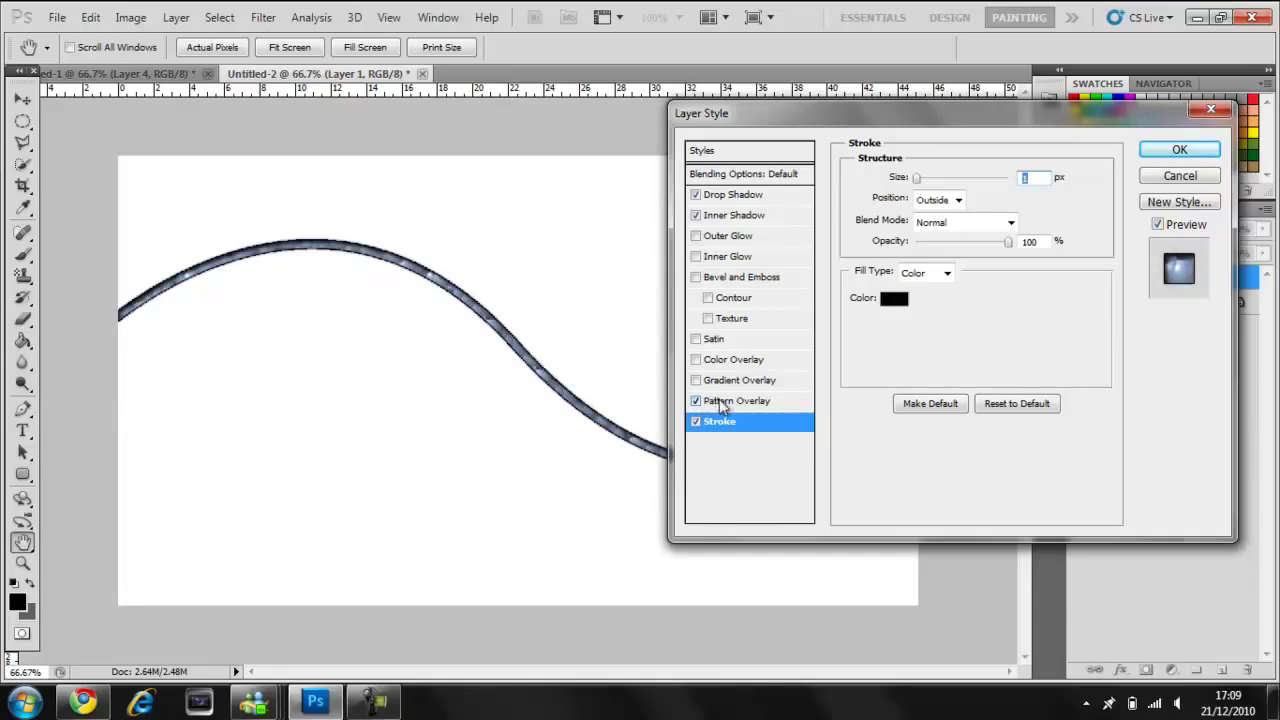
{"action": "left_click", "coordinate": [740, 400]}
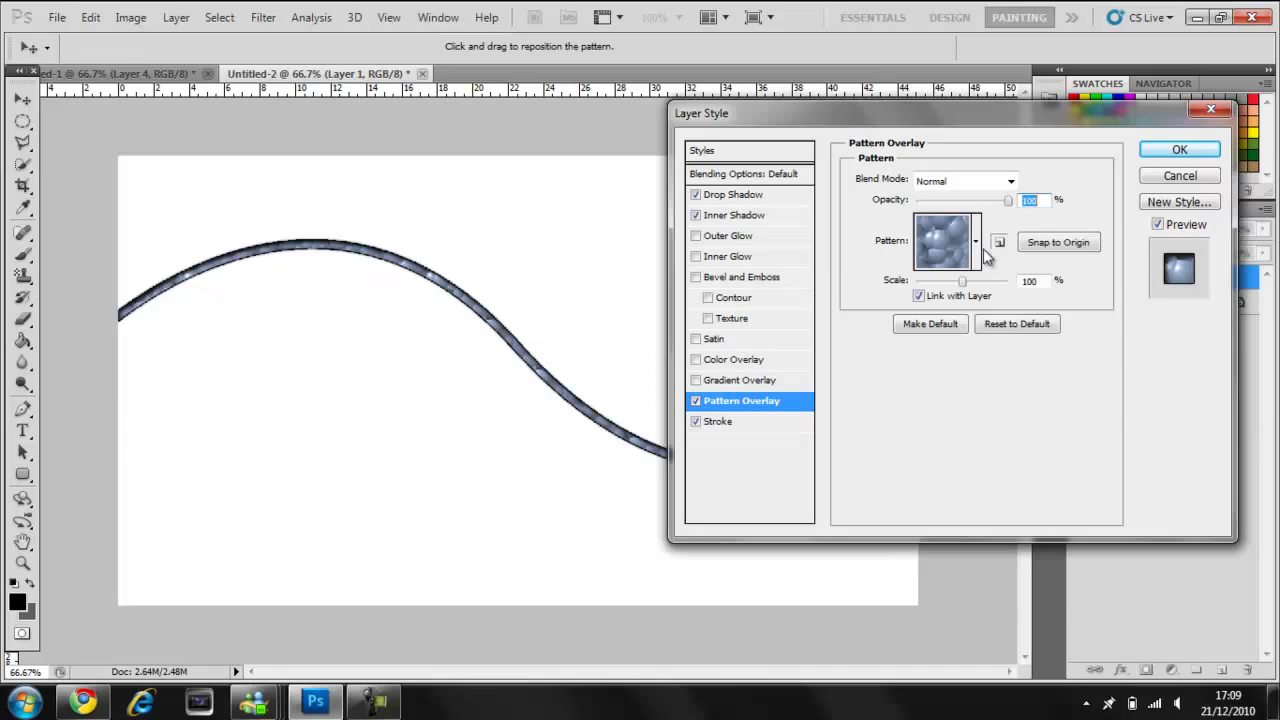
{"action": "left_click", "coordinate": [976, 240]}
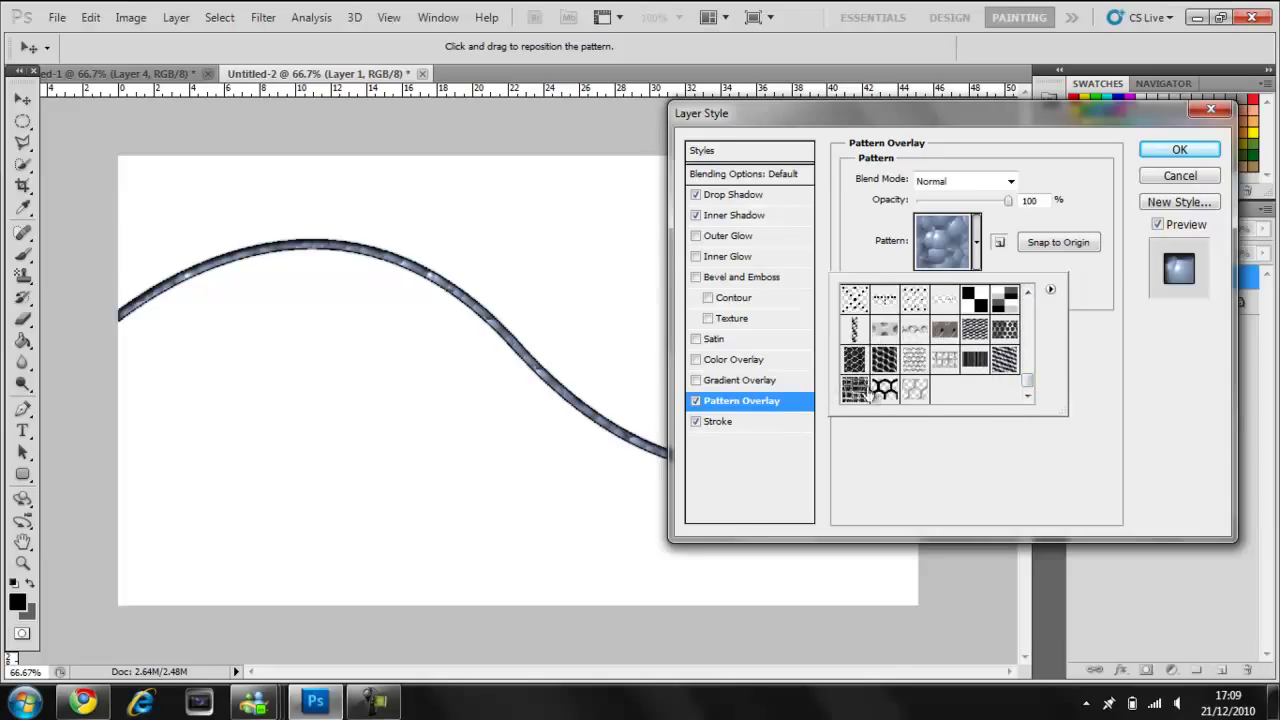
{"action": "left_click", "coordinate": [852, 360]}
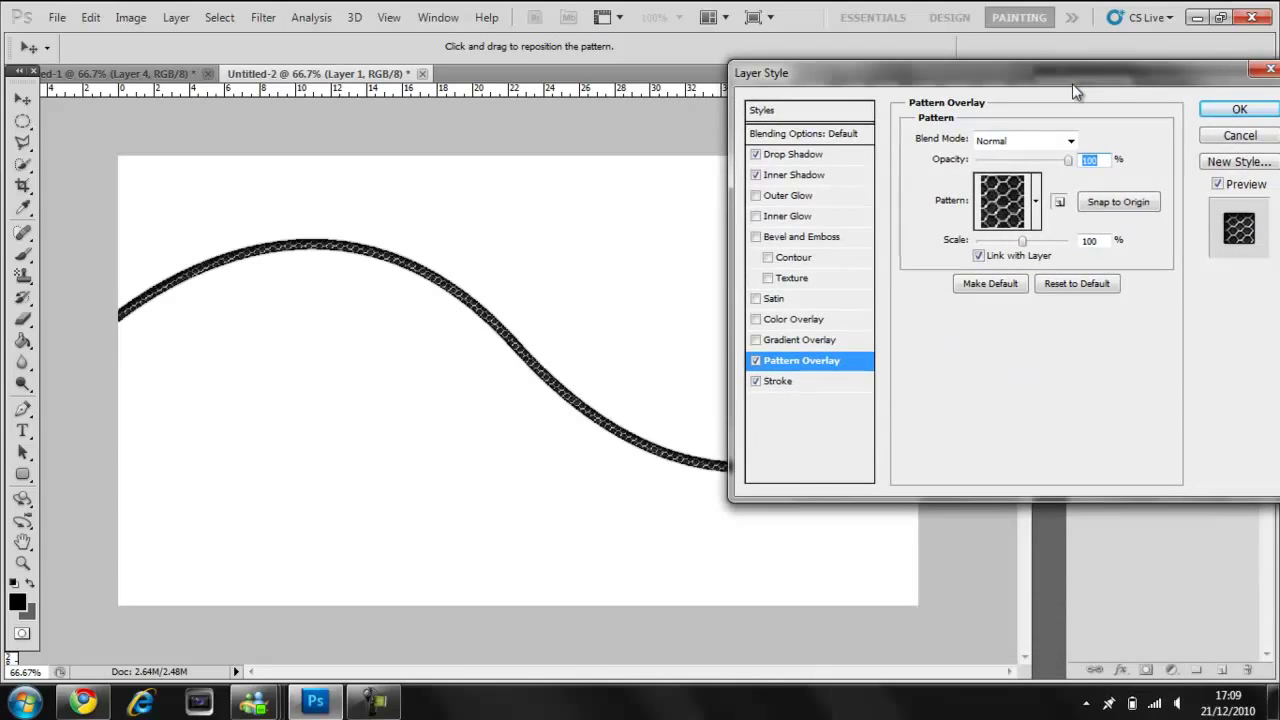
Adjust the mesh pattern's scale with the slider until it suits the wire.
{"action": "left_click_drag", "start_coordinate": [1020, 240], "coordinate": [1000, 240]}
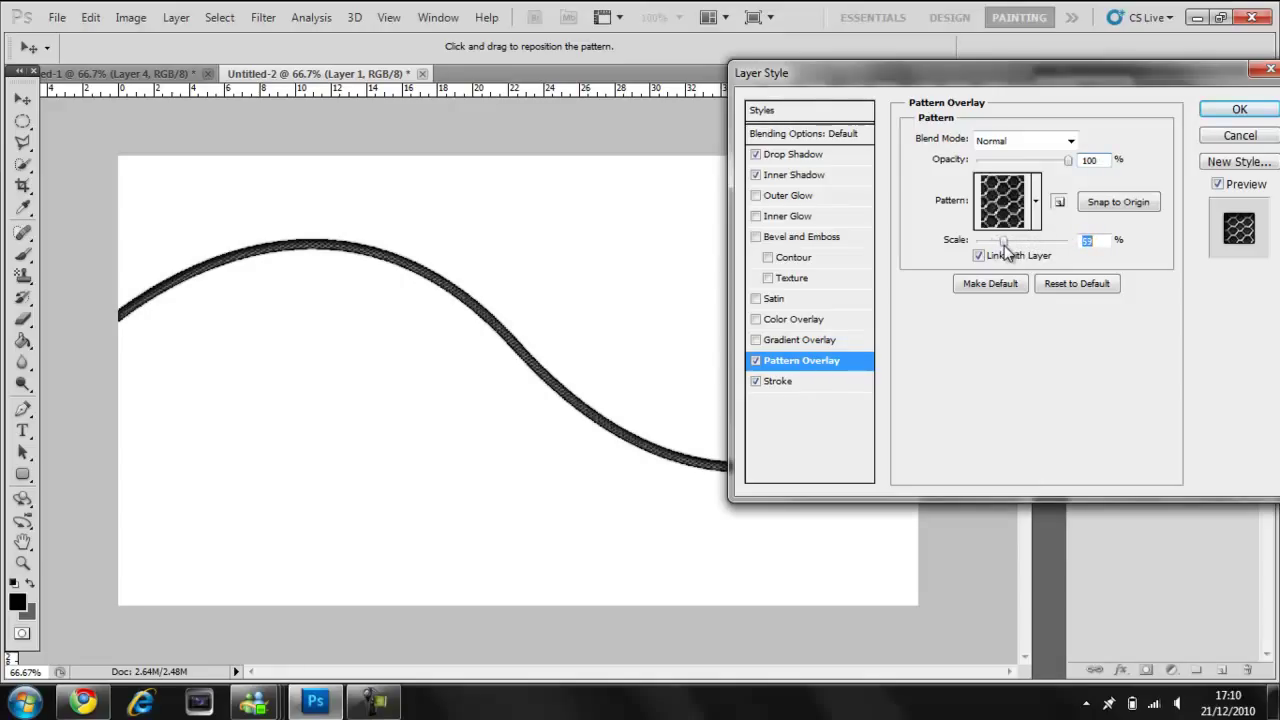
{"action": "left_click_drag", "start_coordinate": [1002, 240], "coordinate": [1012, 240]}
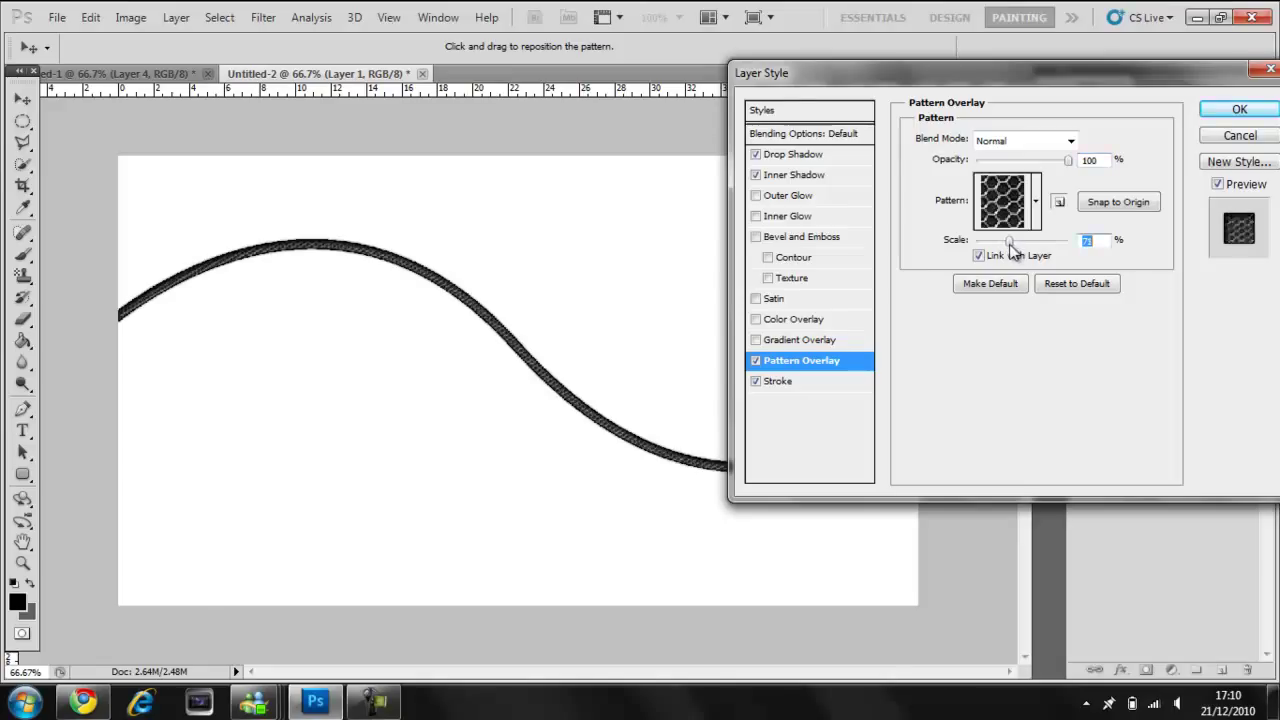
{"action": "left_click_drag", "start_coordinate": [1004, 240], "coordinate": [1012, 240]}
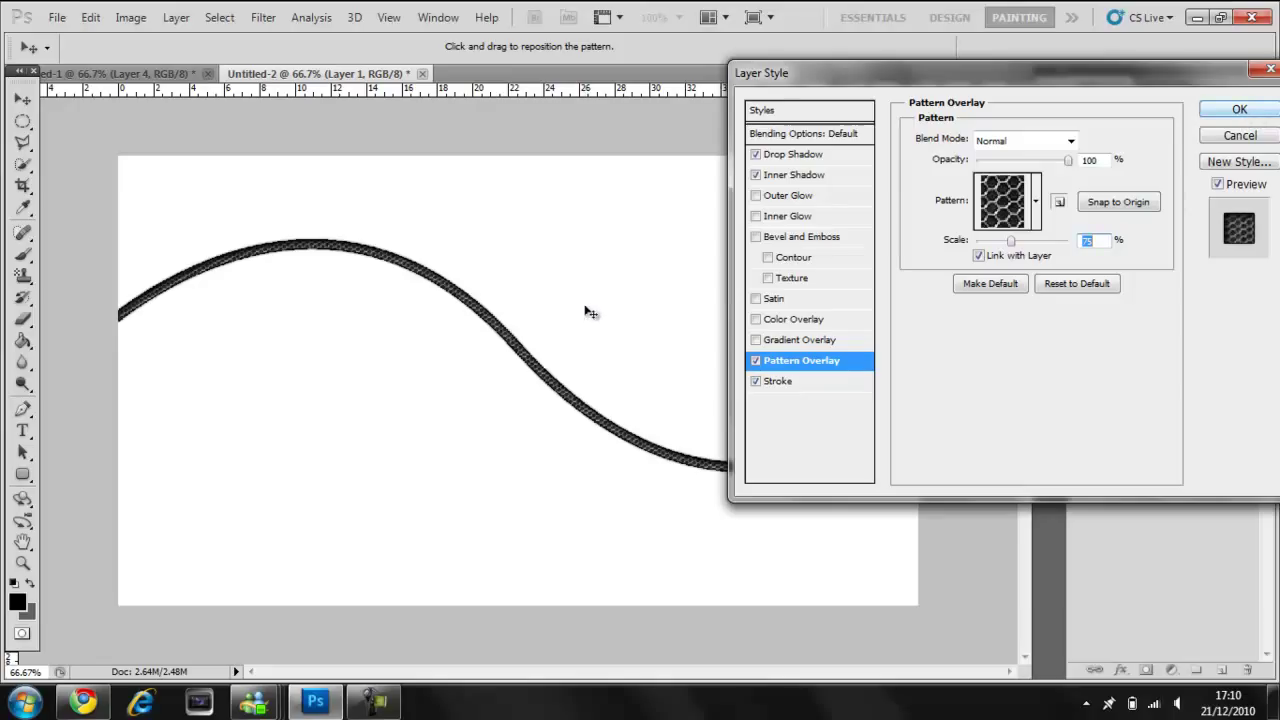
Add a blue Color Overlay blended in Overlay mode, tinting the wire navy.
{"action": "left_click", "coordinate": [756, 320]}
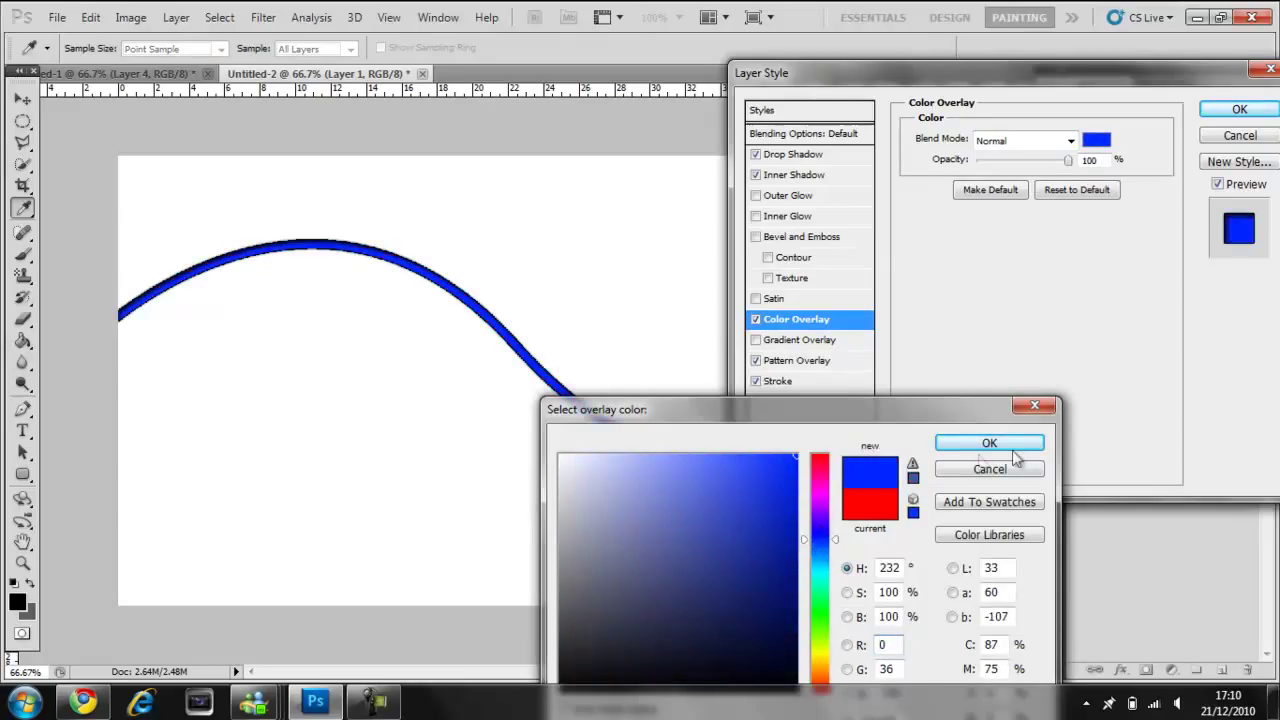
{"action": "left_click", "coordinate": [988, 442]}
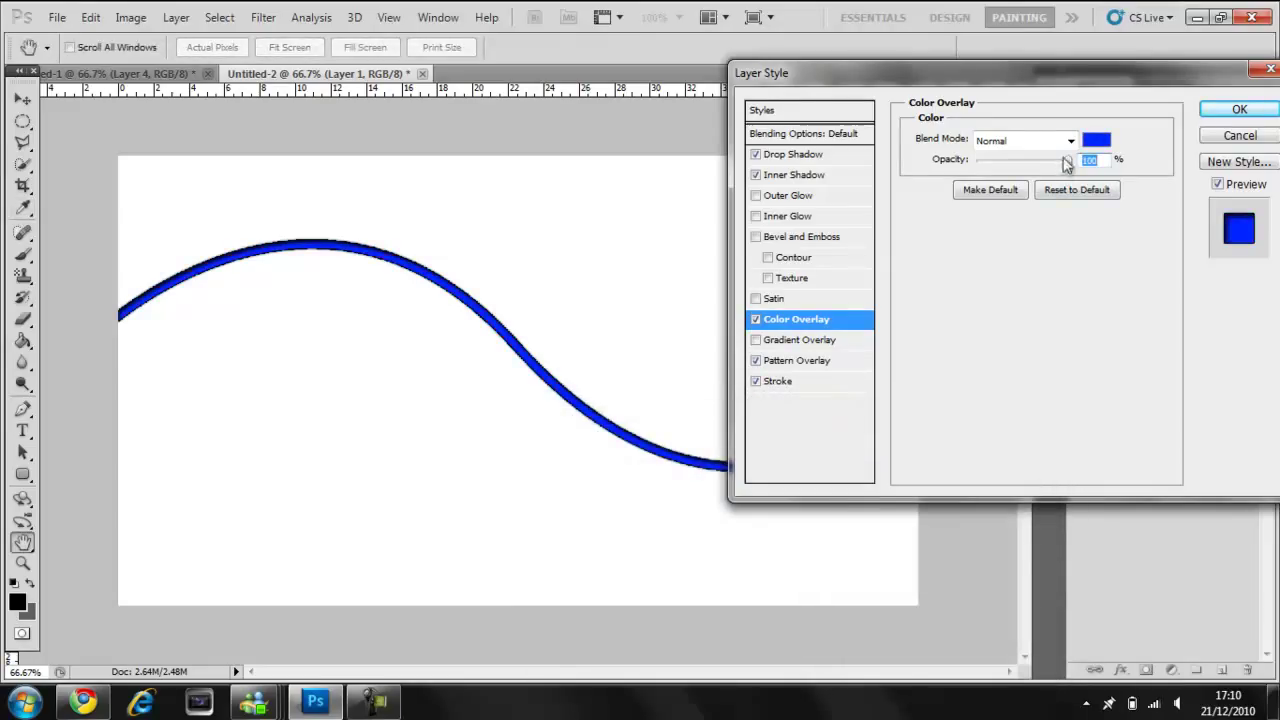
{"action": "left_click", "coordinate": [1024, 140]}
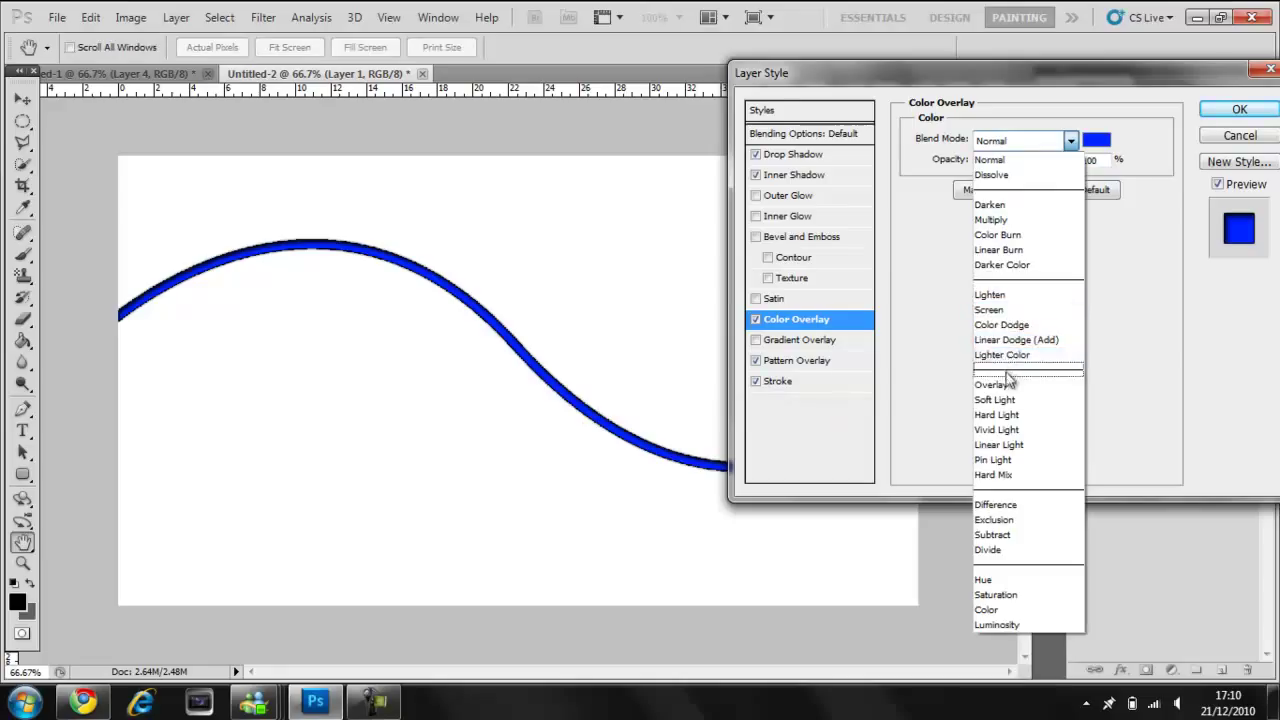
{"action": "left_click", "coordinate": [994, 384]}
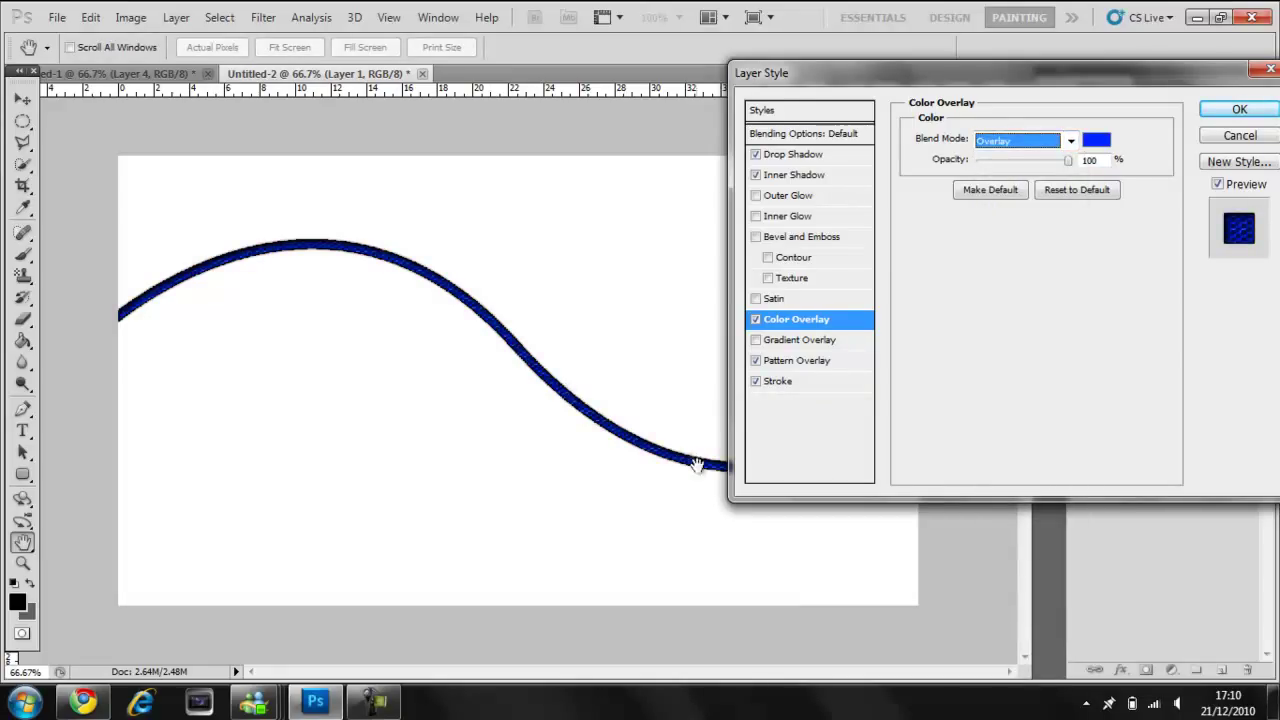
{"action": "mouse_move", "coordinate": [864, 486]}
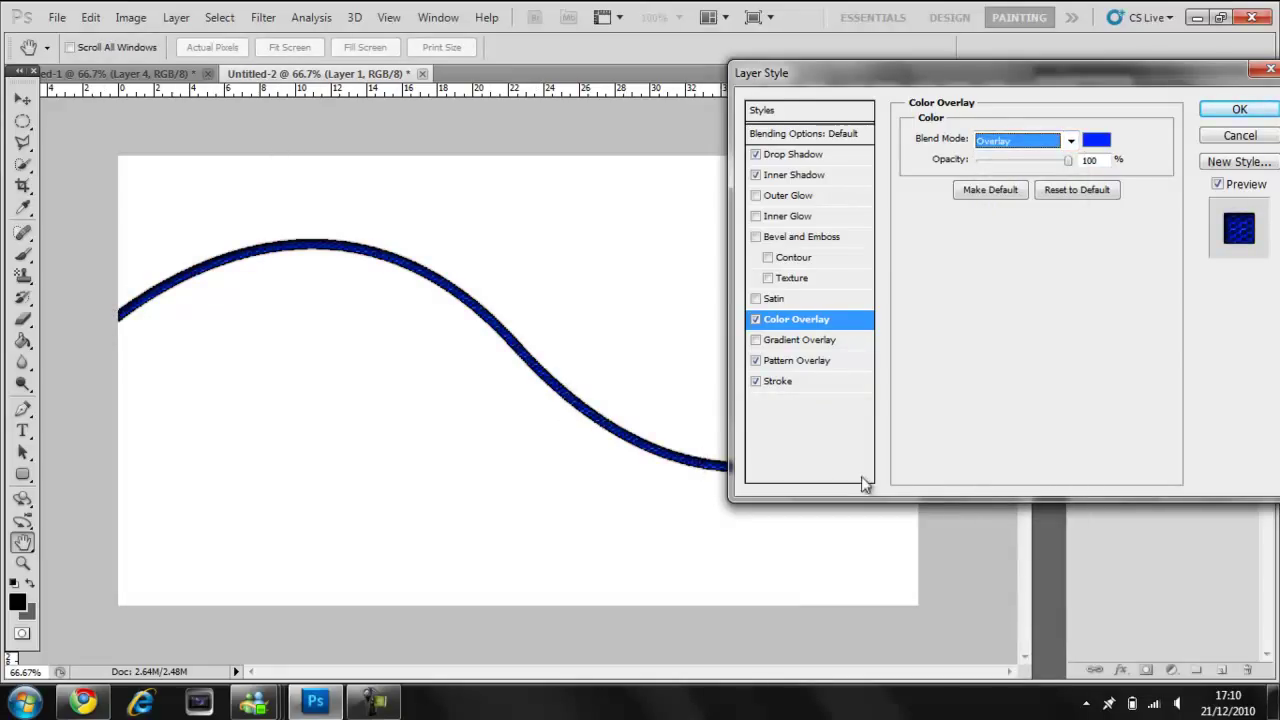
{"action": "left_click", "coordinate": [796, 360]}
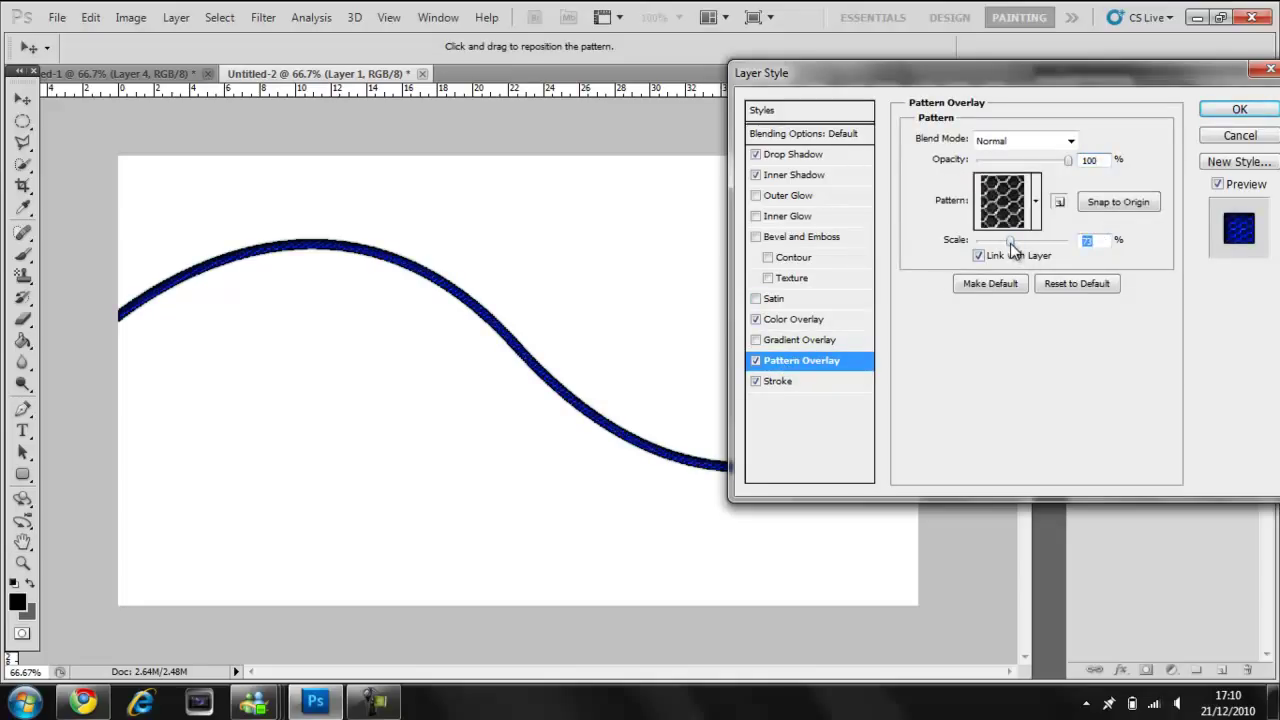
Readjust the mesh pattern scale on the blue wire via slider and value field.
{"action": "left_click_drag", "start_coordinate": [1016, 240], "coordinate": [1010, 240]}
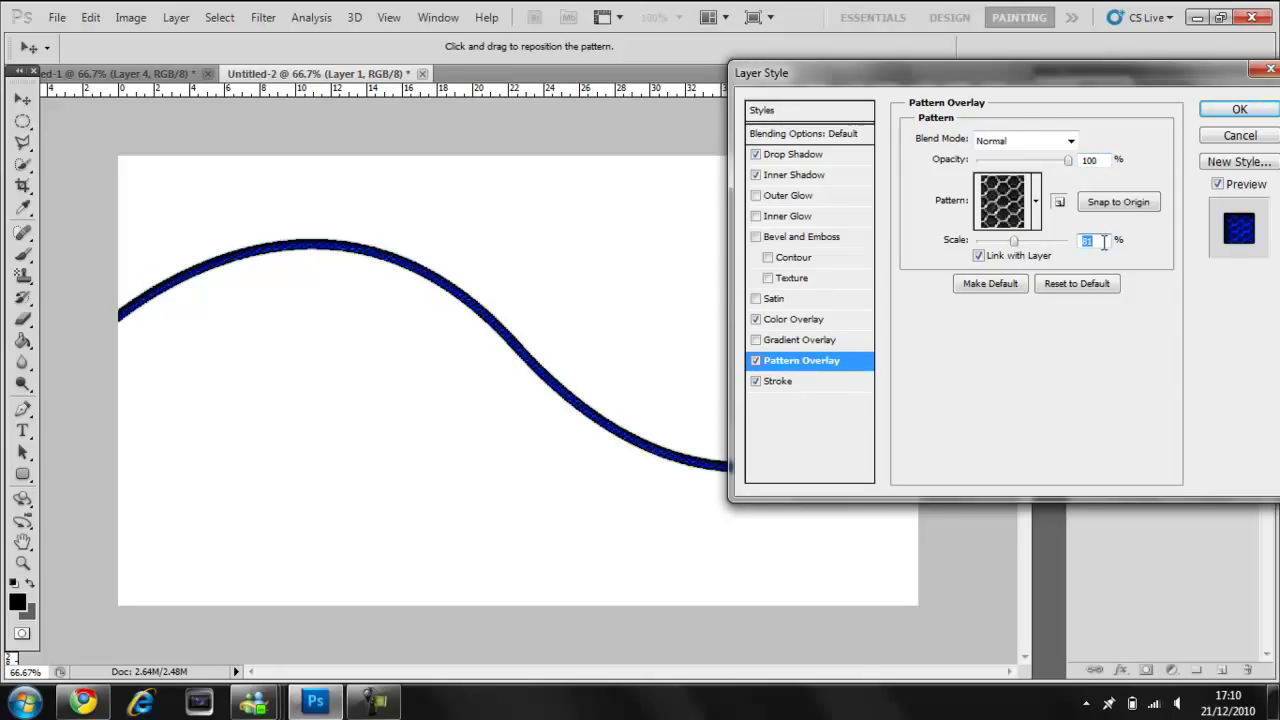
{"action": "left_click", "coordinate": [1238, 108]}
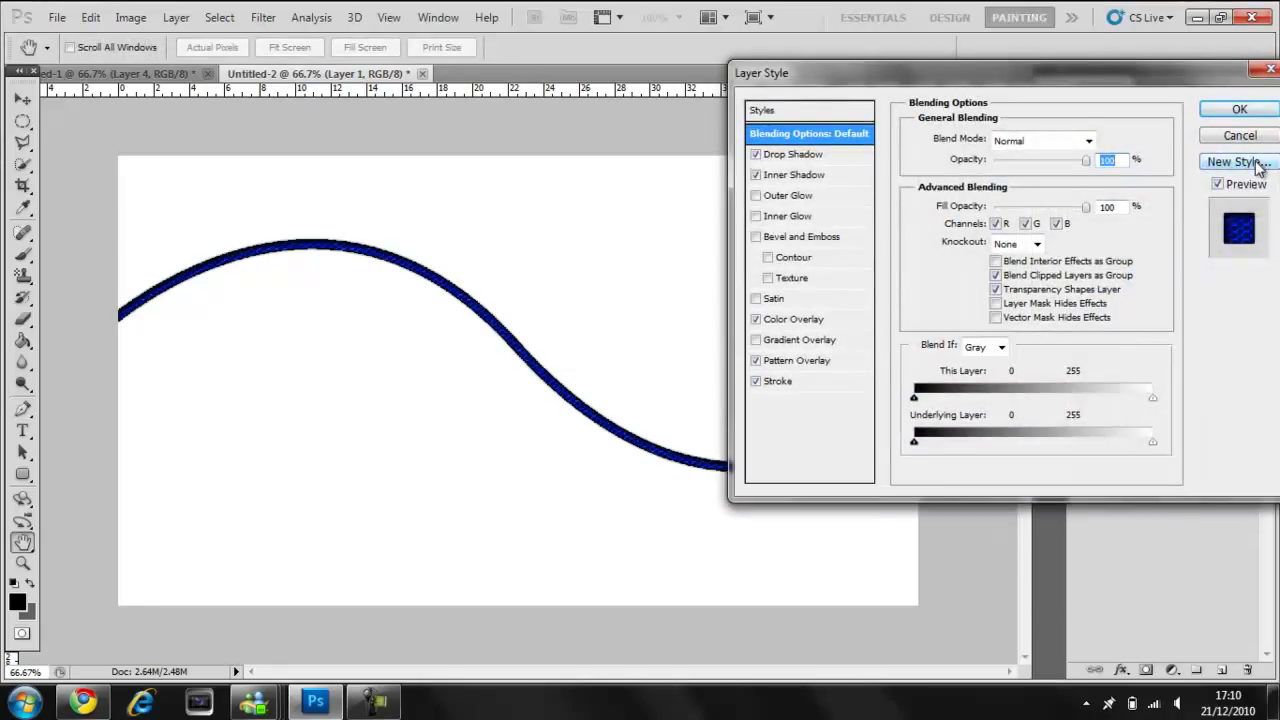
Abandon saving a new style and commit the five effects to Layer 1.
{"action": "left_click", "coordinate": [1236, 160]}
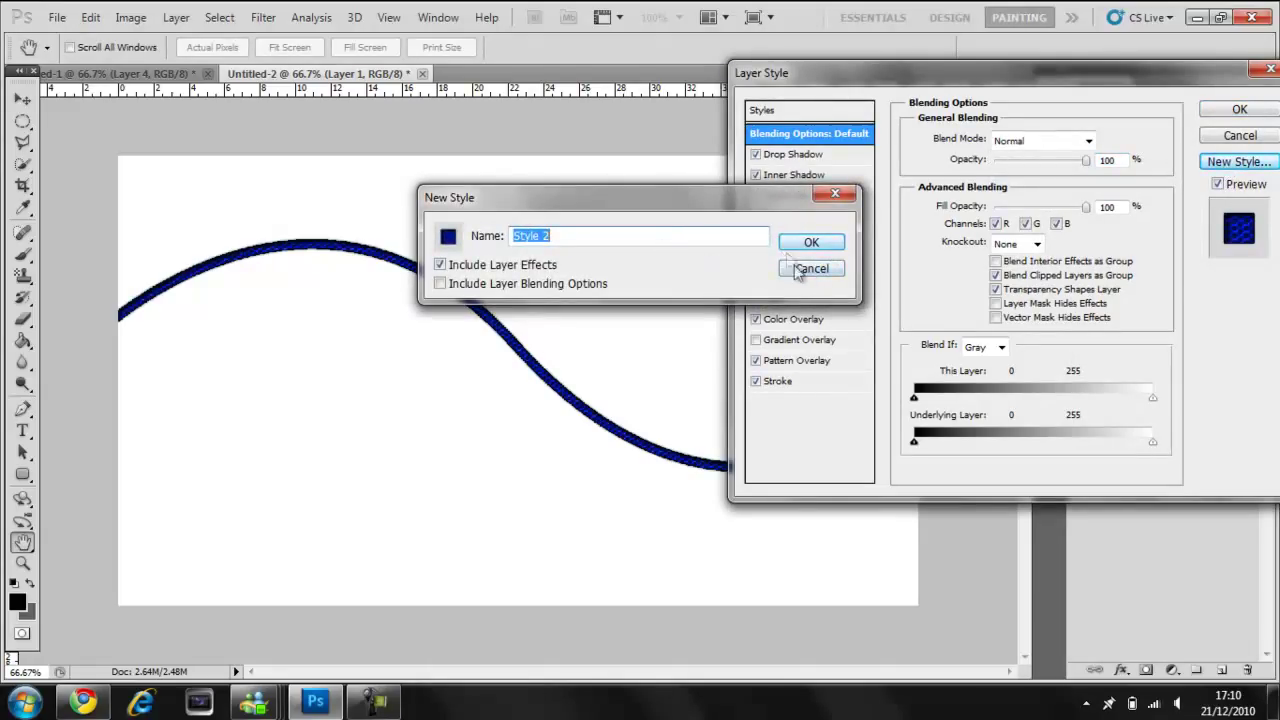
{"action": "left_click", "coordinate": [810, 268]}
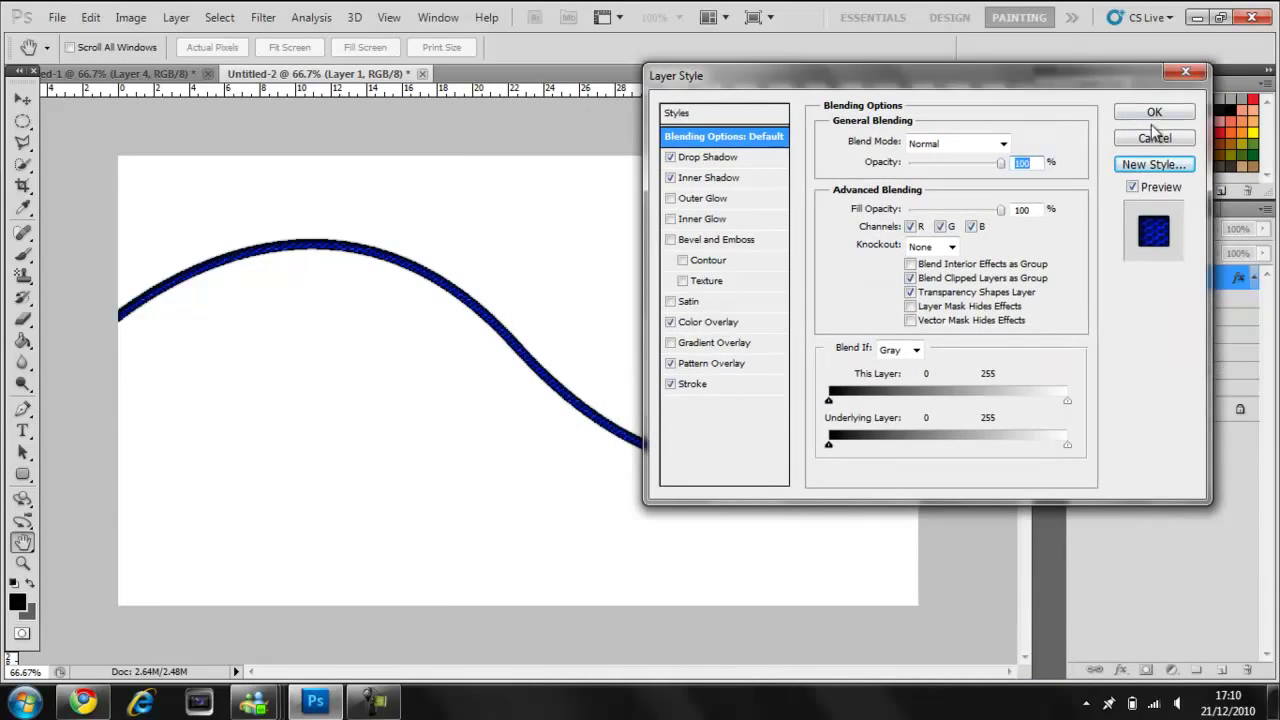
{"action": "left_click", "coordinate": [1154, 112]}
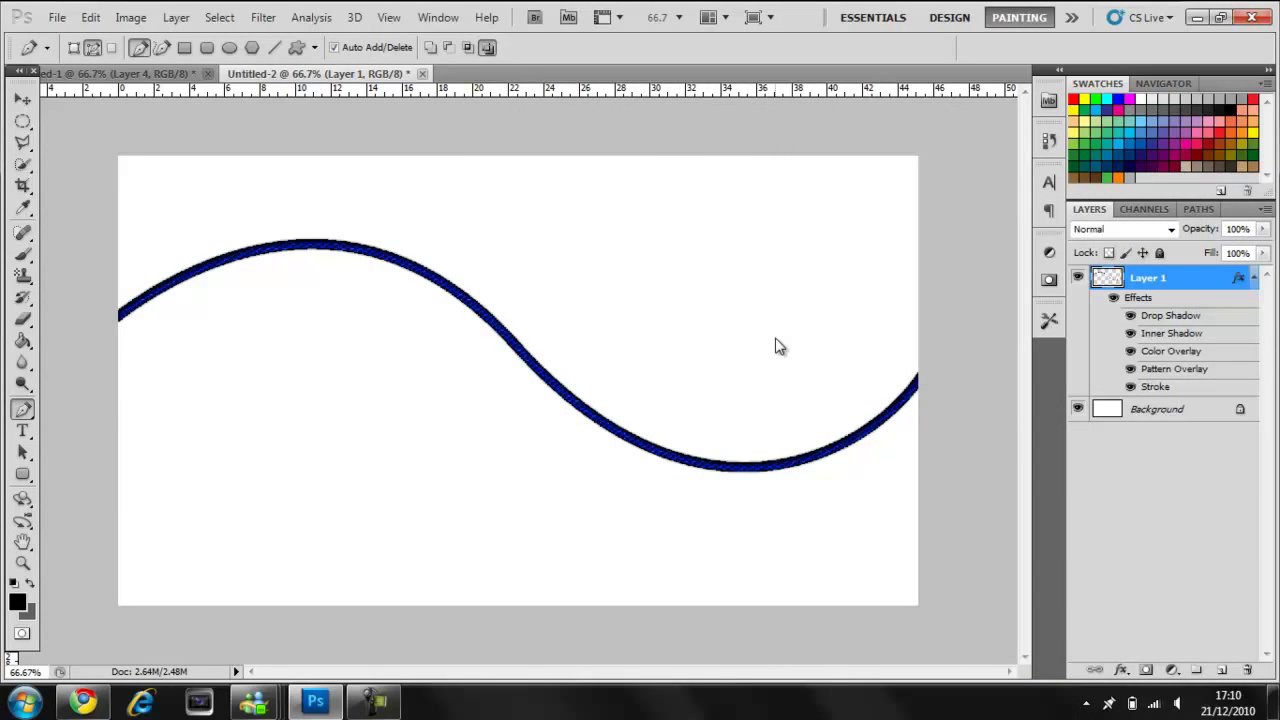